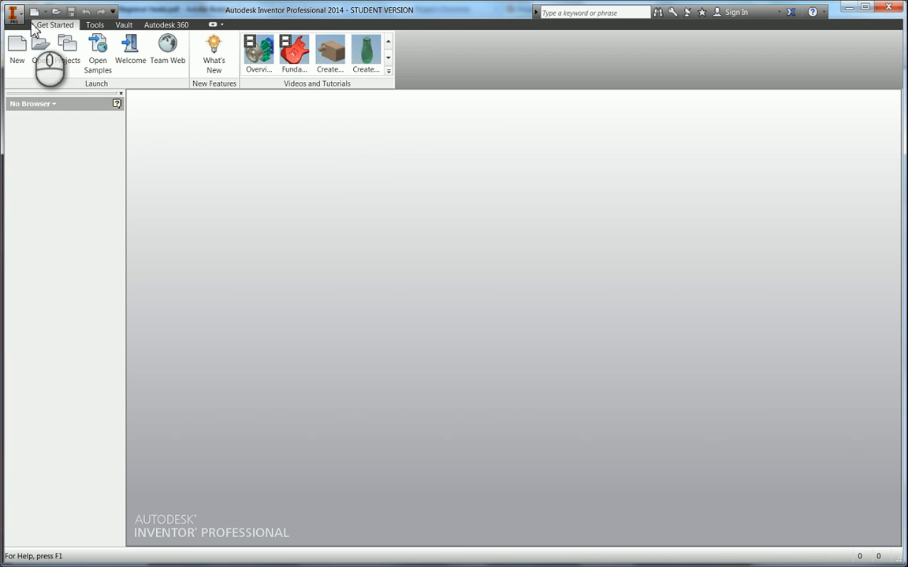
Create a new part from the metric Standard (mm).ipt template
left_click(16, 50)
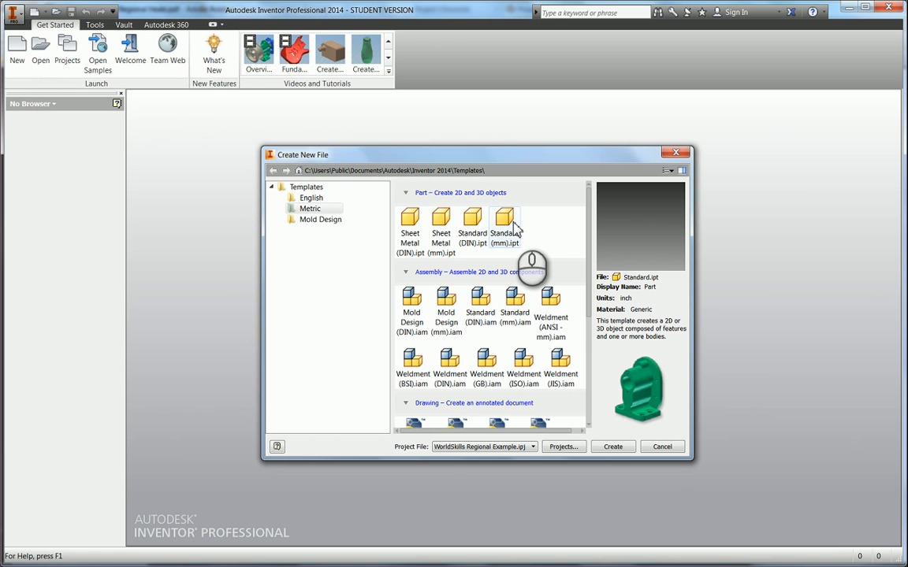
mouse_move(504, 221)
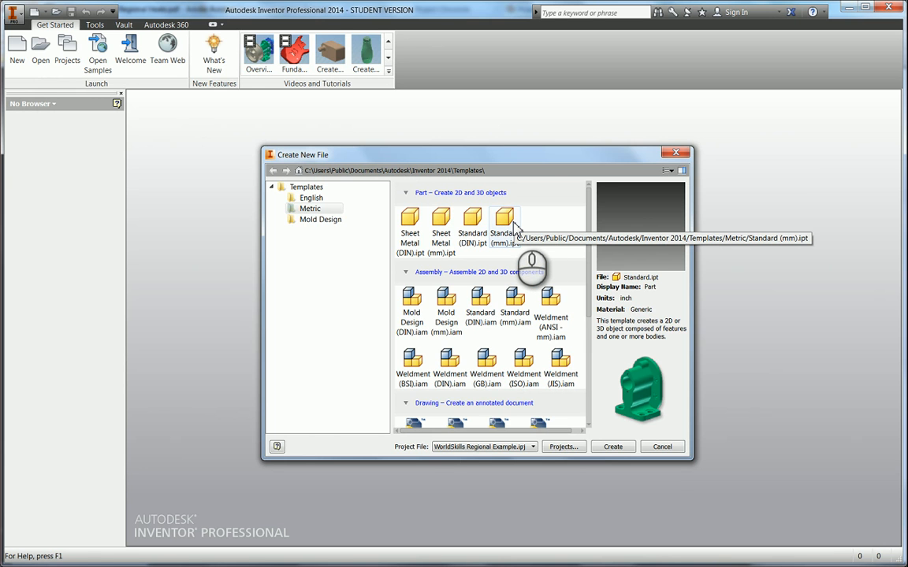
left_click(611, 448)
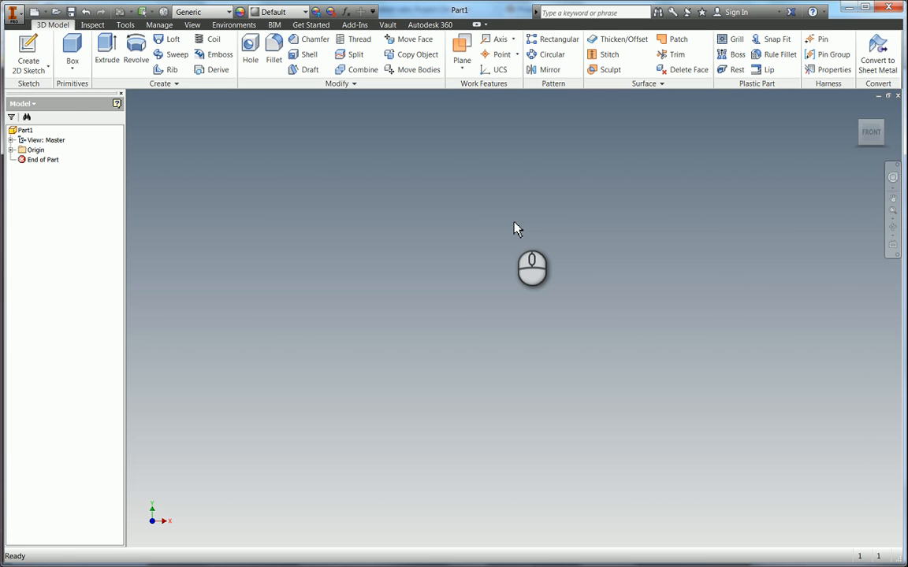
Start a new 2D sketch so the origin planes are offered for placement
left_click(29, 50)
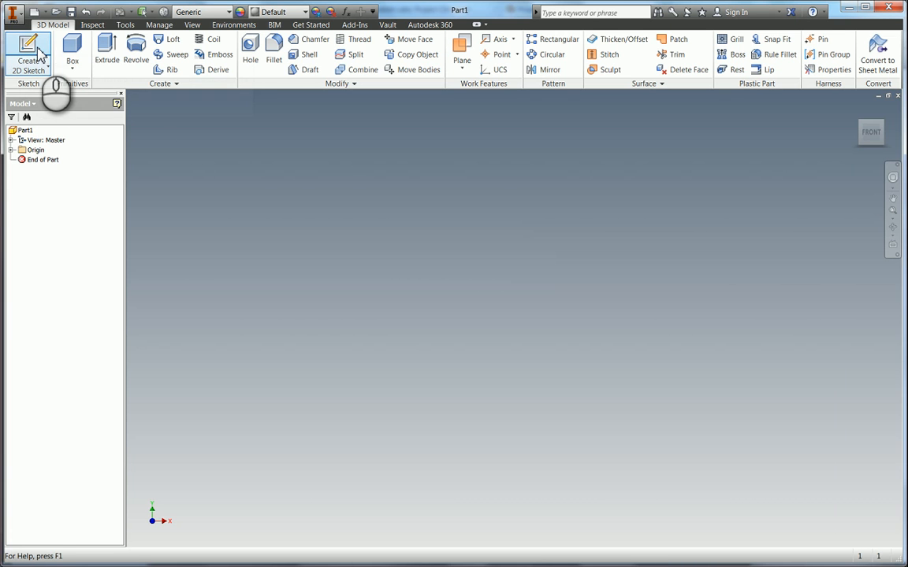
mouse_move(28, 47)
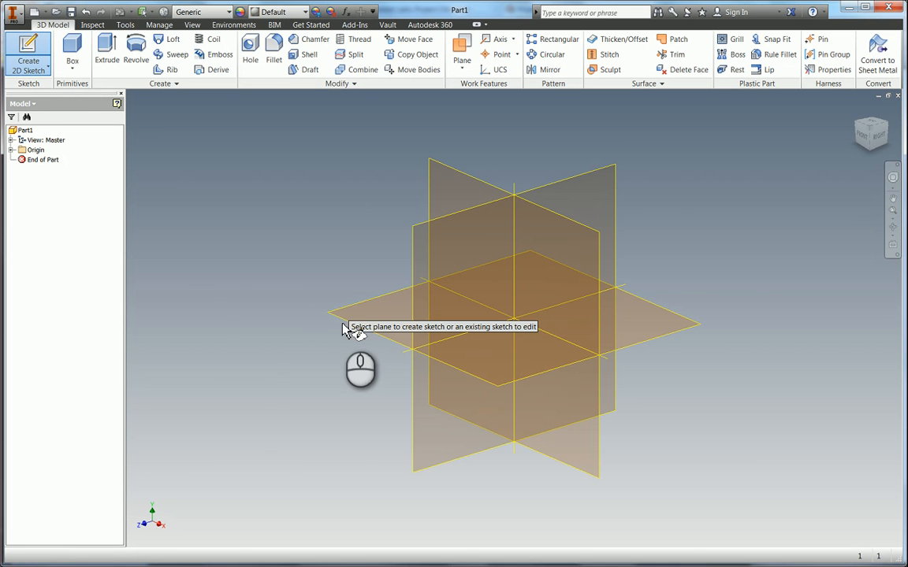
mouse_move(386, 344)
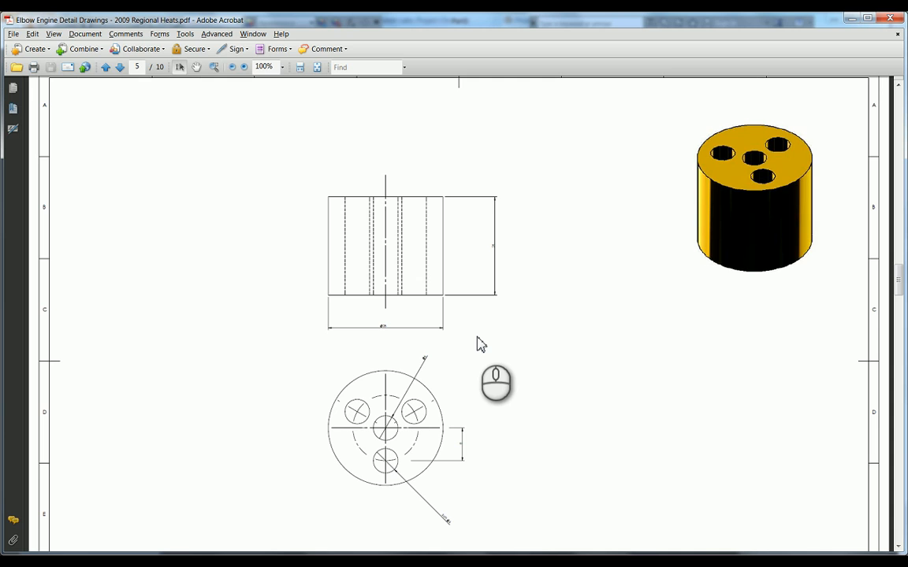
mouse_move(857, 277)
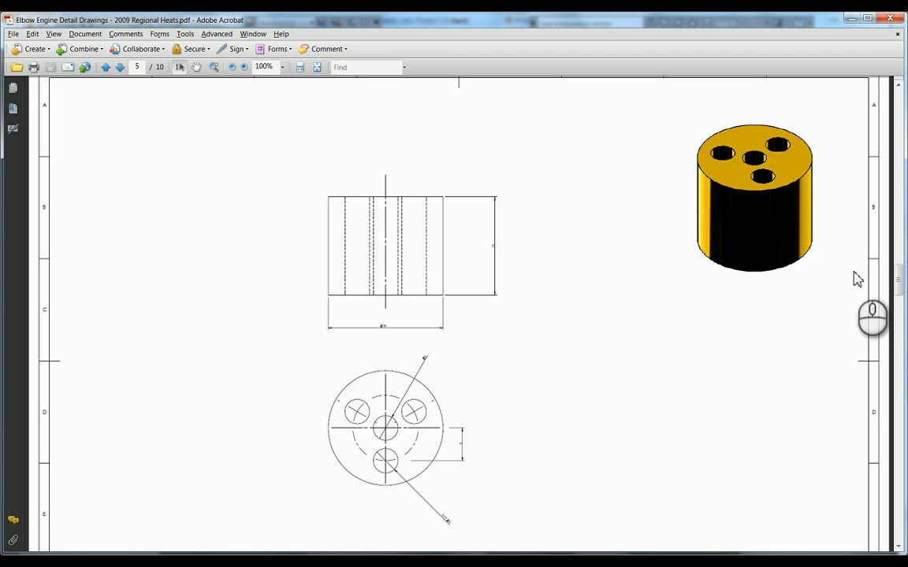
mouse_move(726, 279)
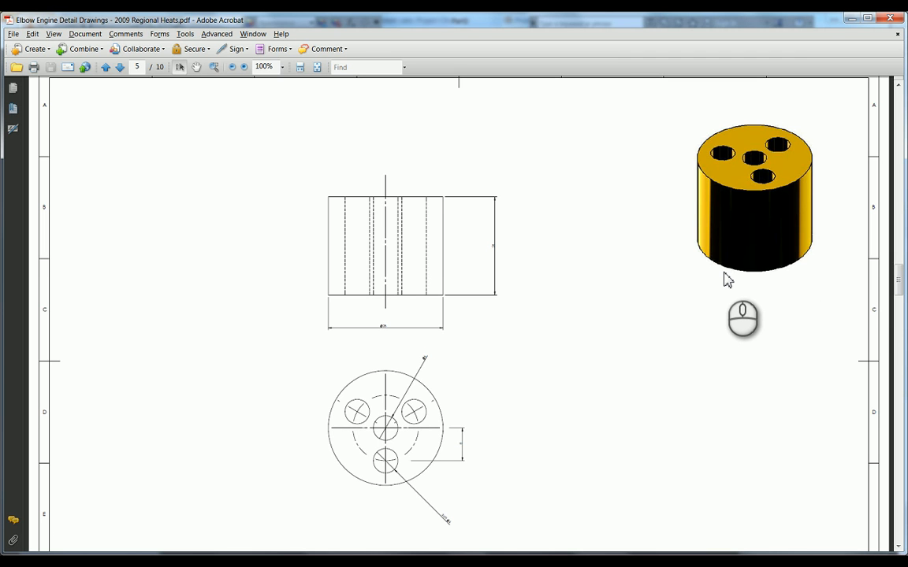
mouse_move(555, 227)
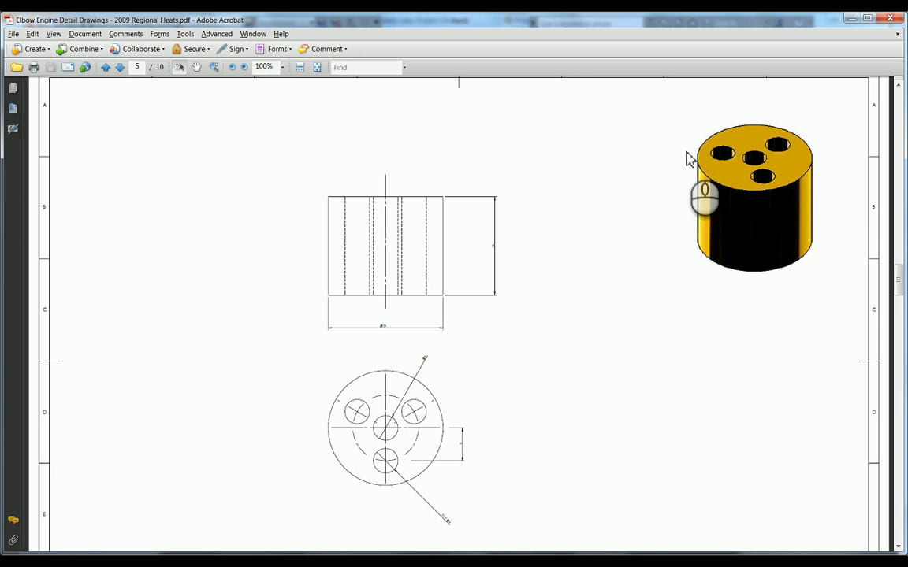
mouse_move(801, 229)
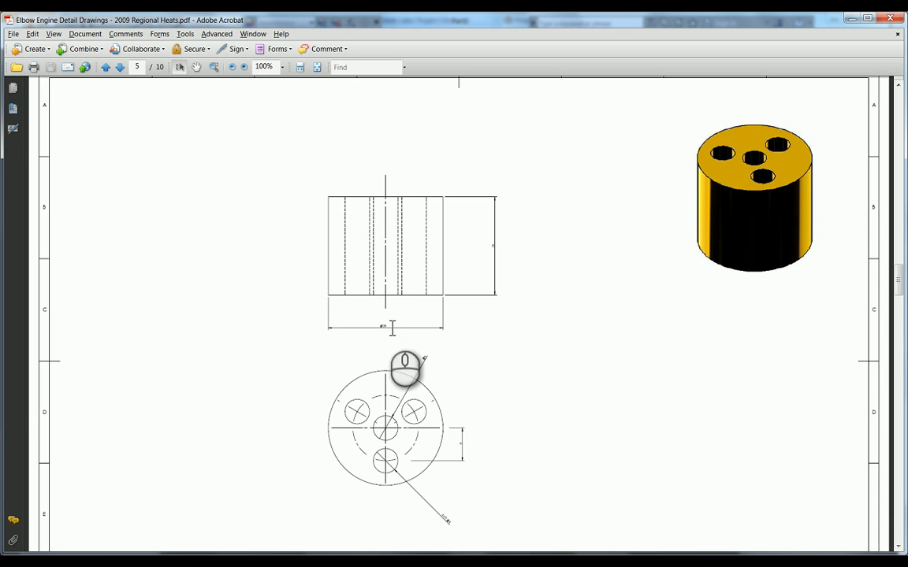
Zoom the Acrobat detail drawing in on the cylinder's side view to read its dimensions
left_click(280, 66)
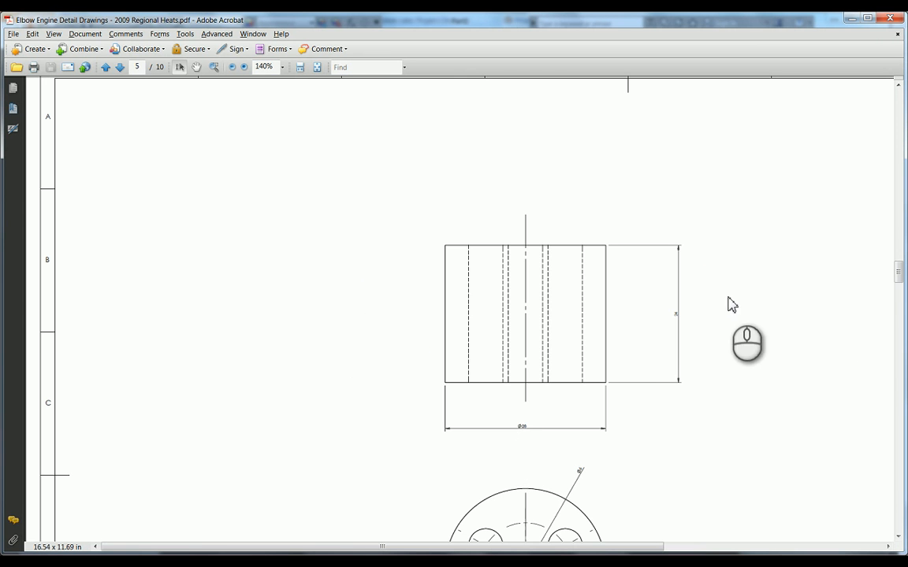
mouse_move(654, 348)
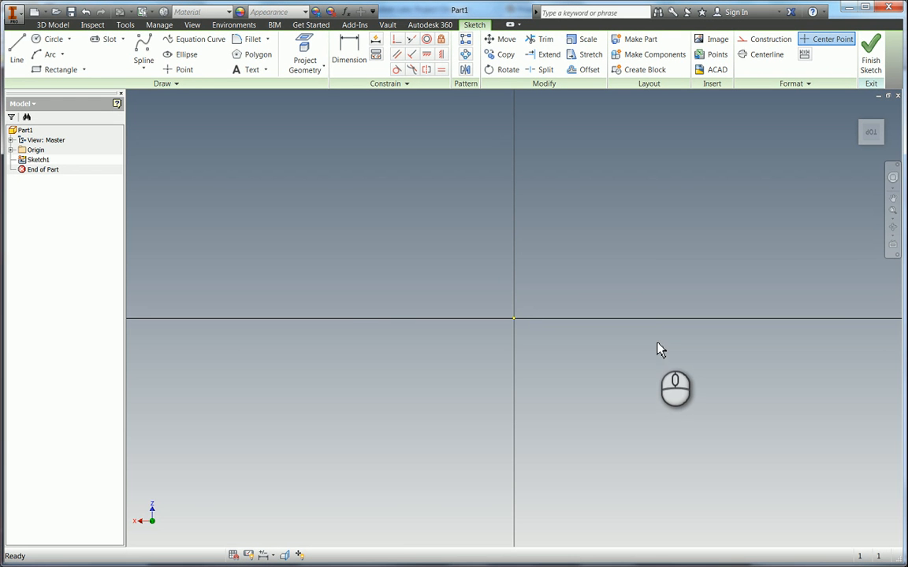
Draw a centre-point circle of diameter 28 on the origin
left_click(53, 38)
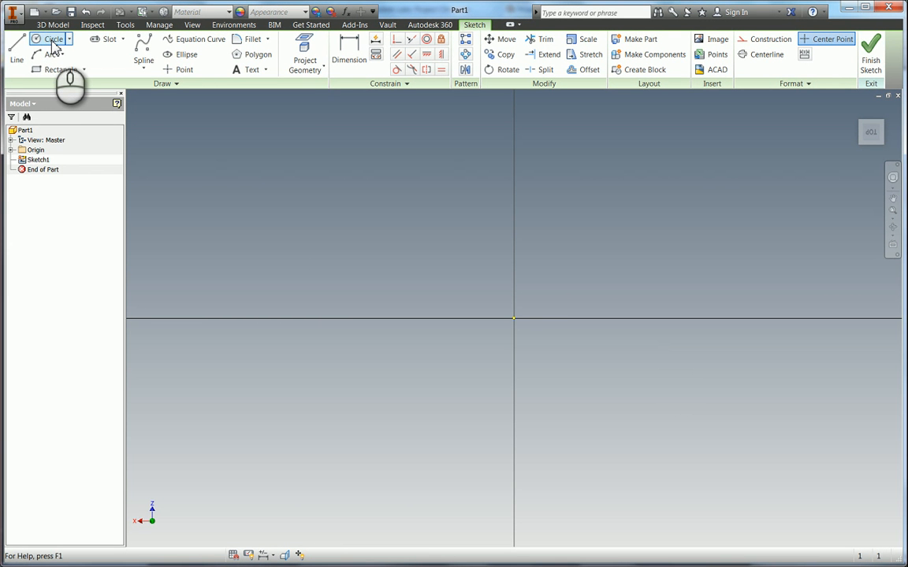
mouse_move(53, 39)
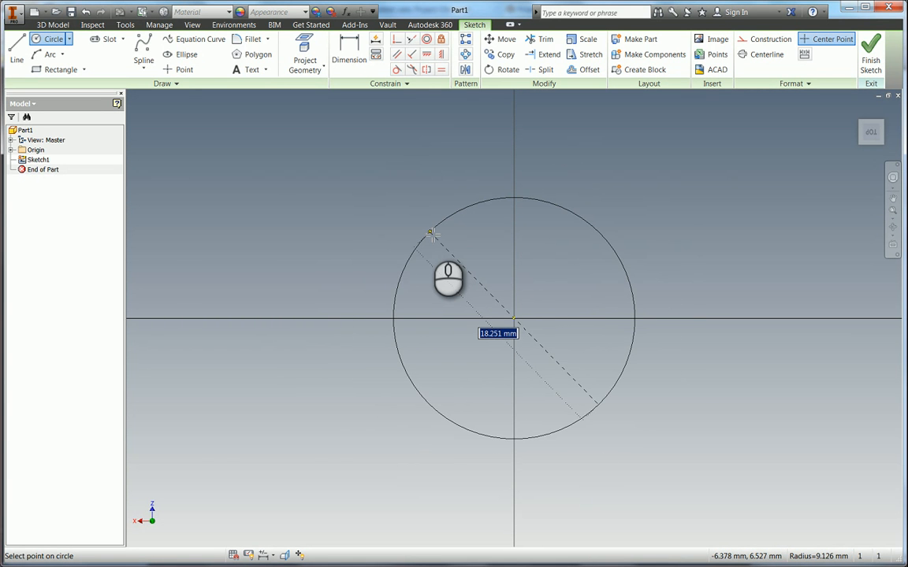
type("28")
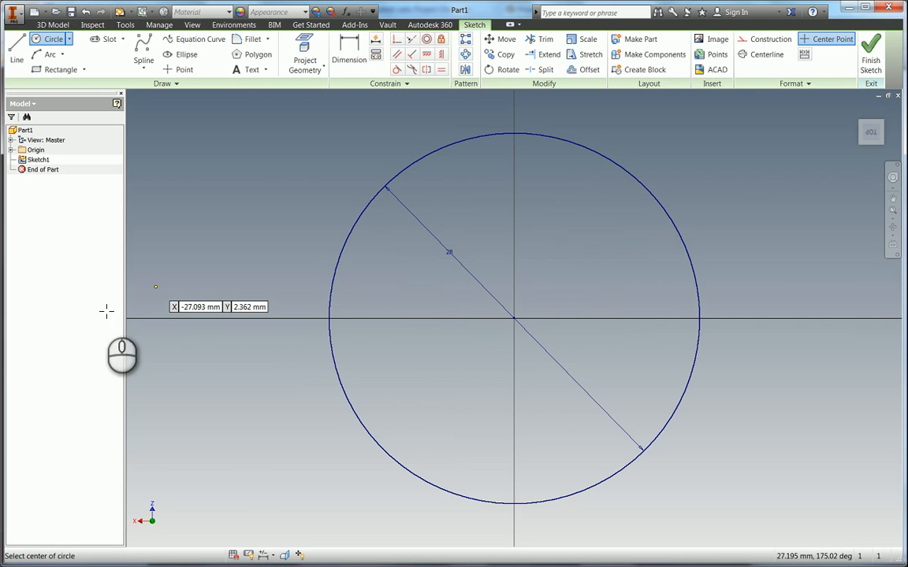
mouse_move(580, 170)
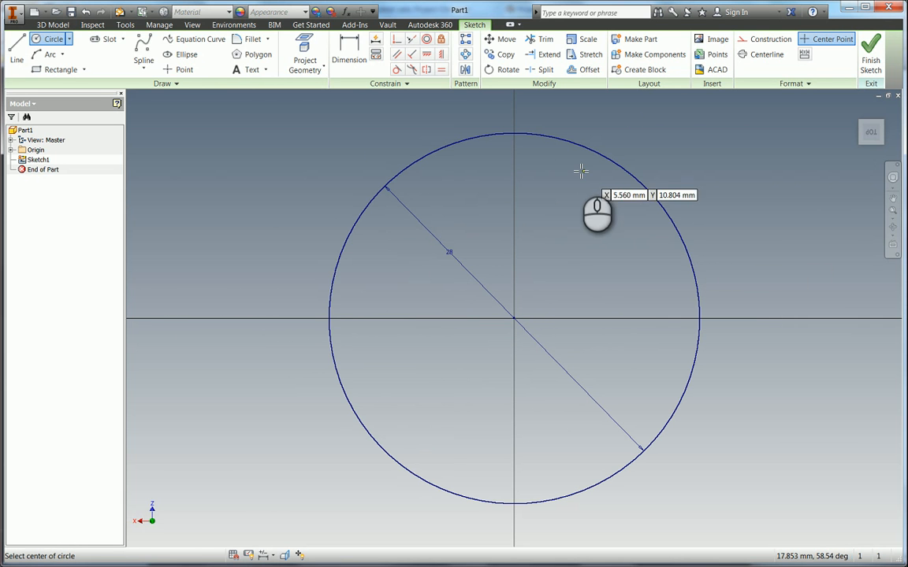
mouse_move(713, 236)
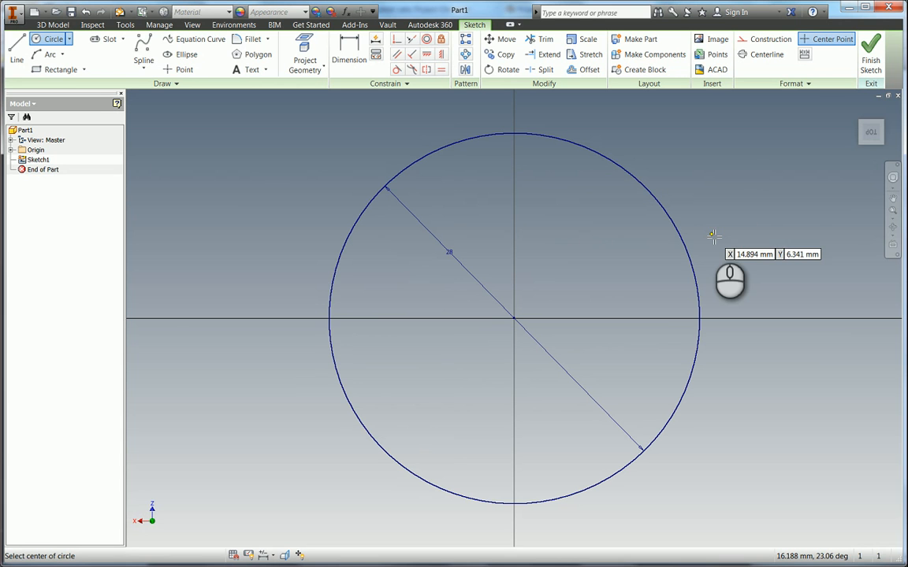
mouse_move(724, 197)
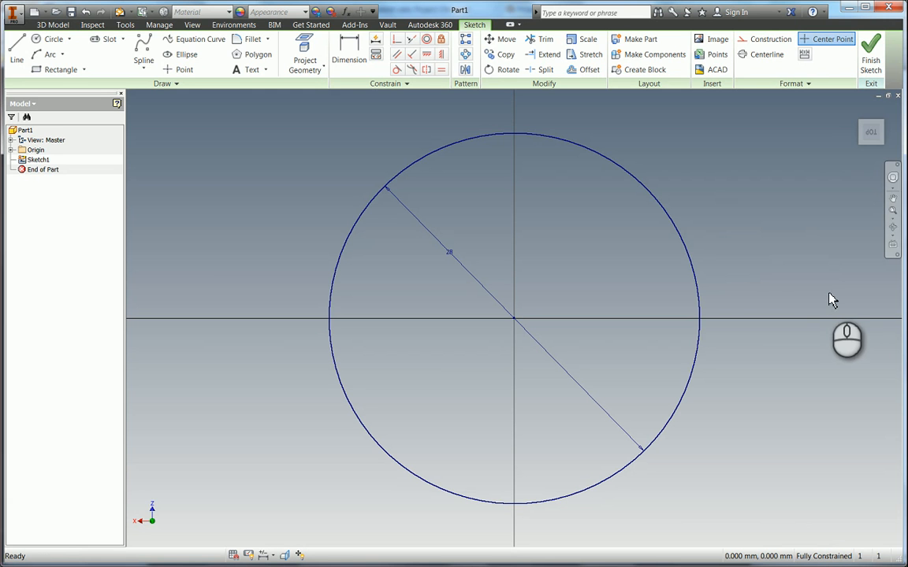
mouse_move(770, 254)
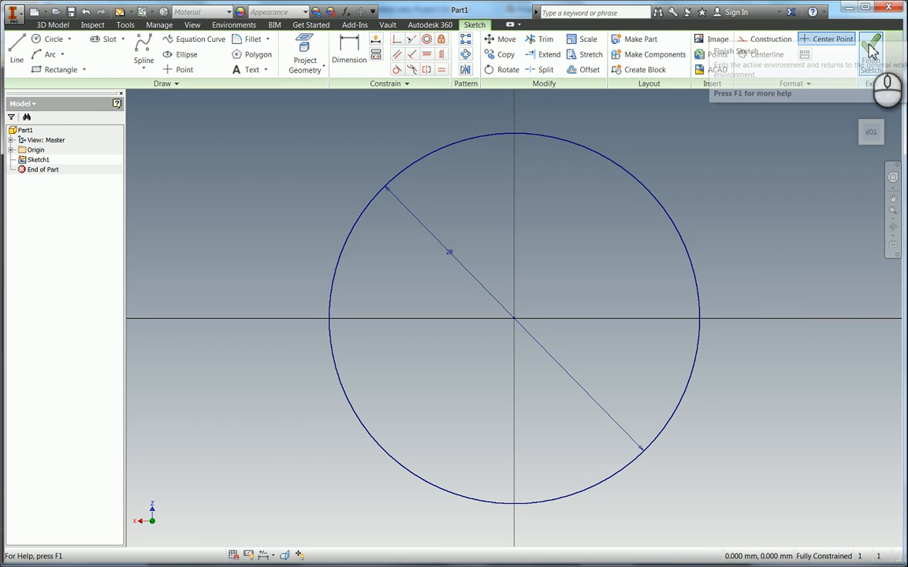
Finish Sketch1 and return to the 3D modelling environment
left_click(871, 55)
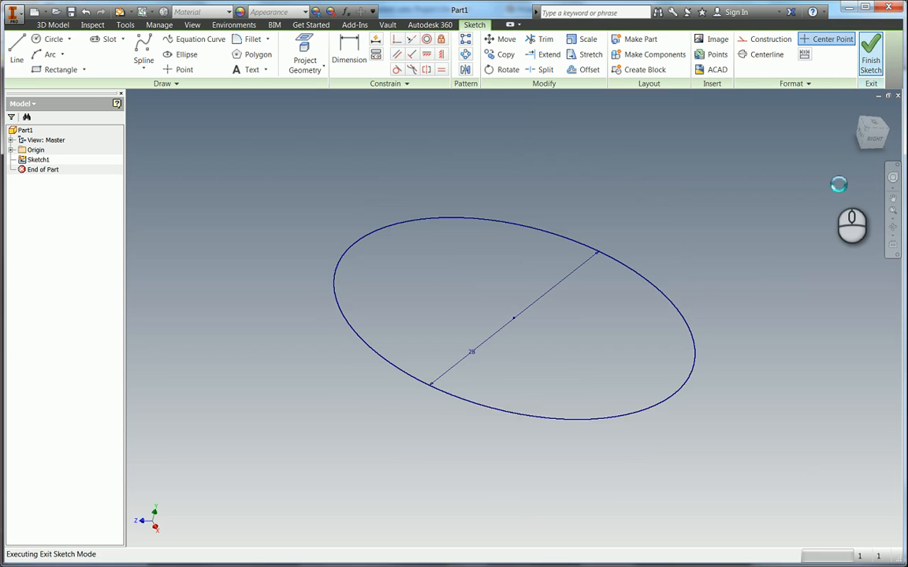
left_click(870, 54)
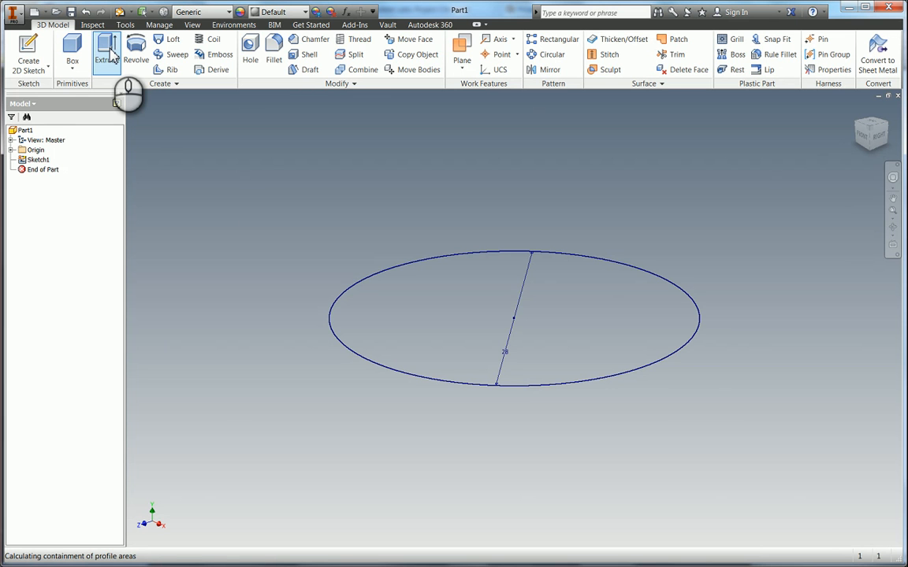
Extrude the circle 24 mm symmetrically in both directions into a solid cylinder
left_click(107, 50)
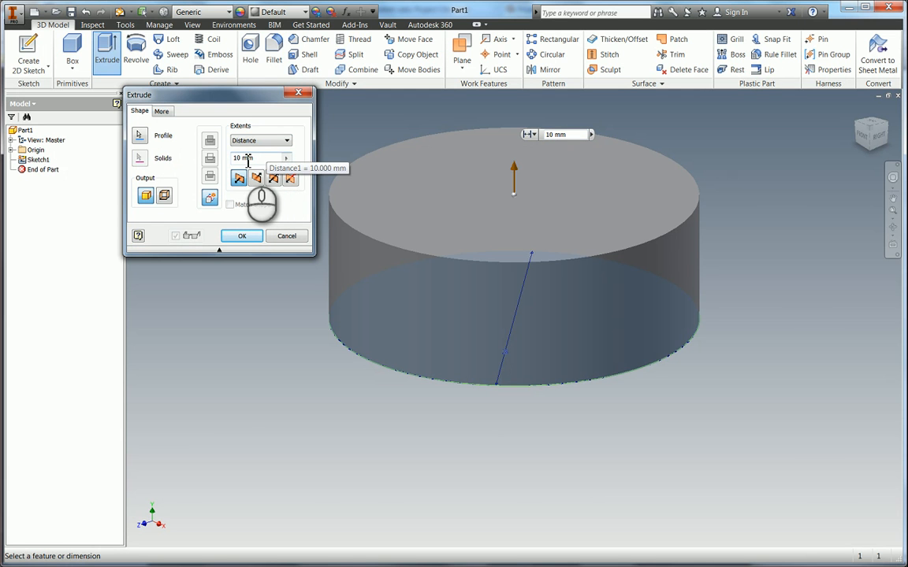
left_click(287, 140)
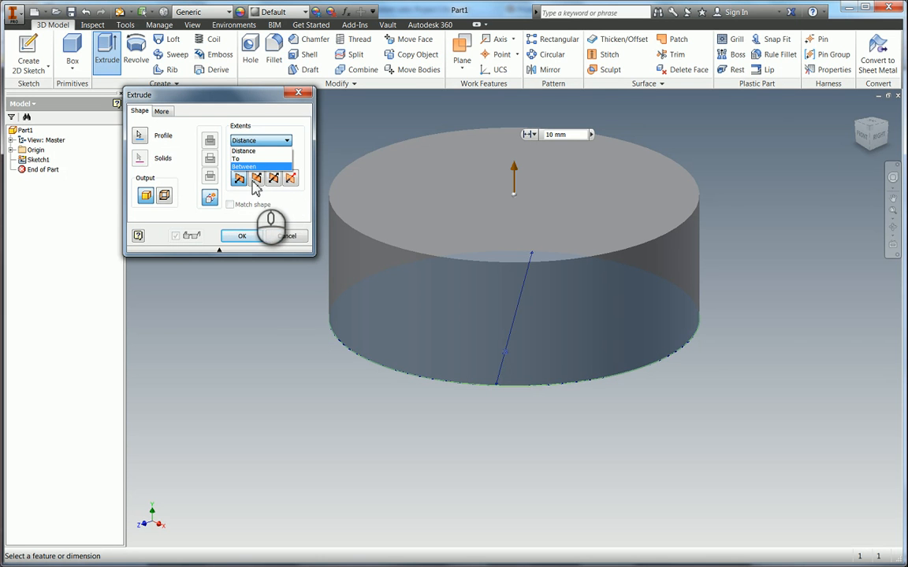
left_click(256, 152)
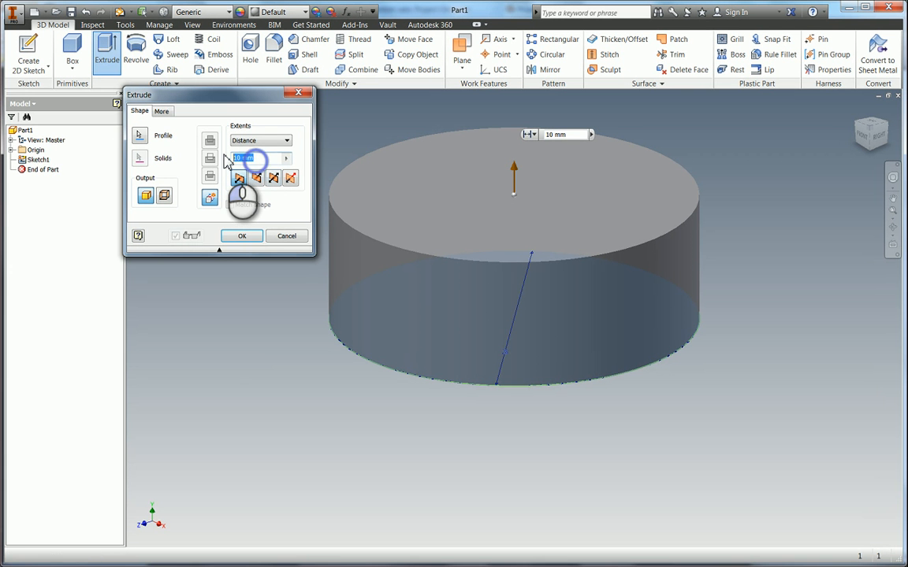
type("24")
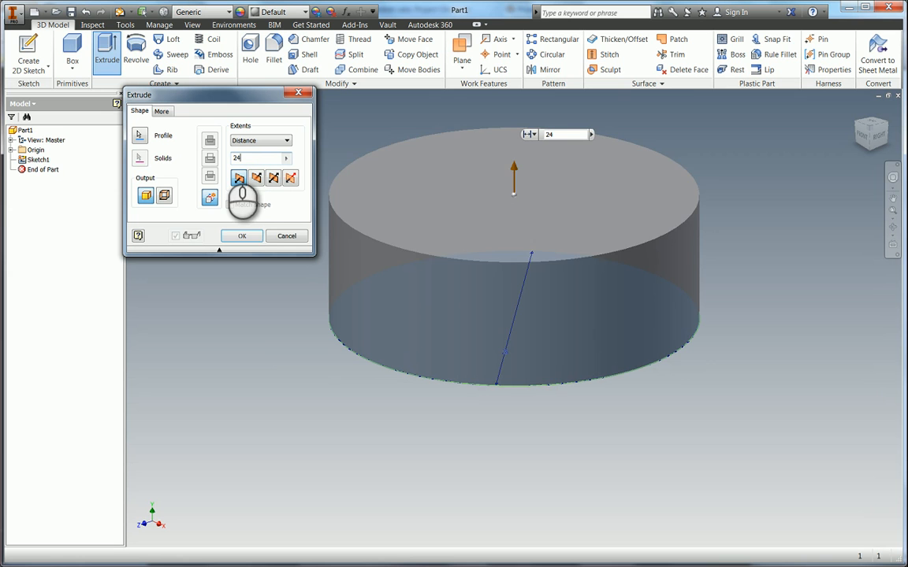
left_click(256, 176)
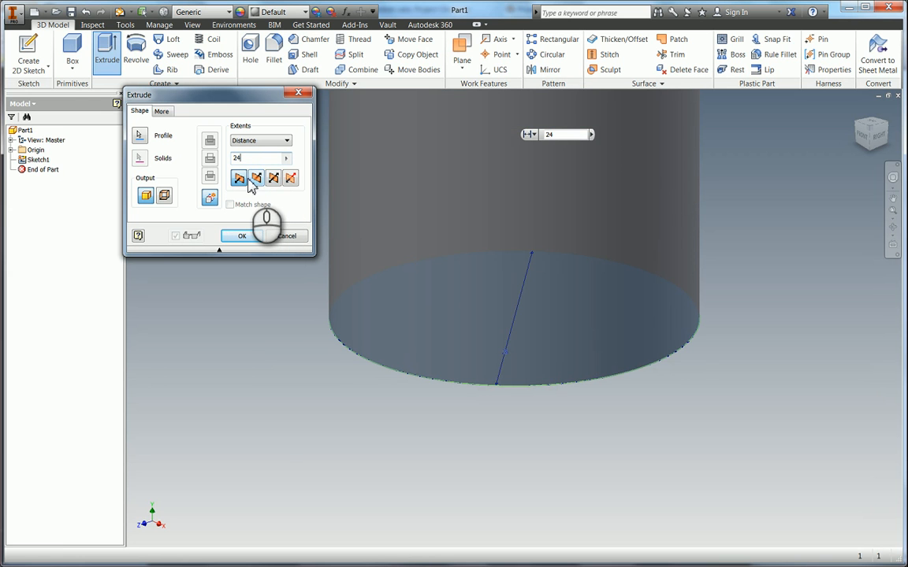
left_click(255, 176)
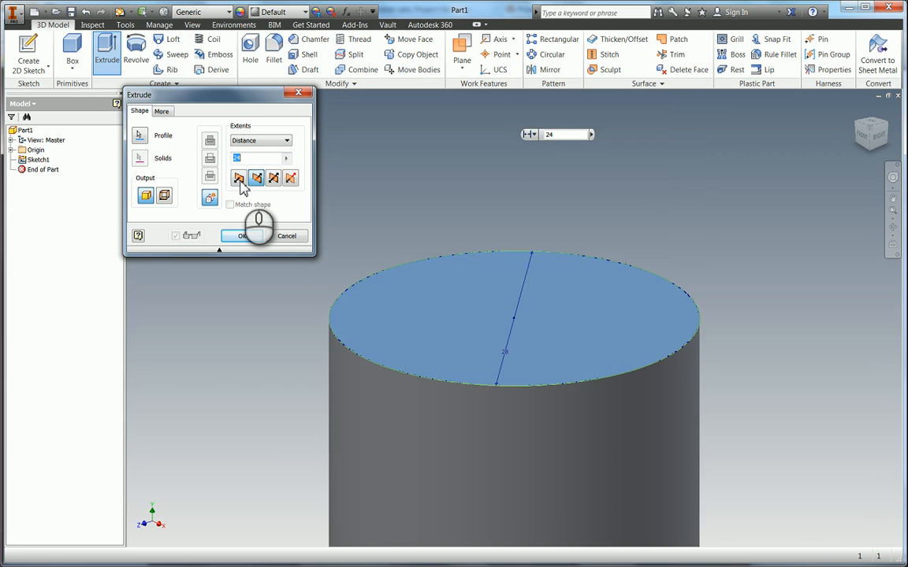
left_click(274, 176)
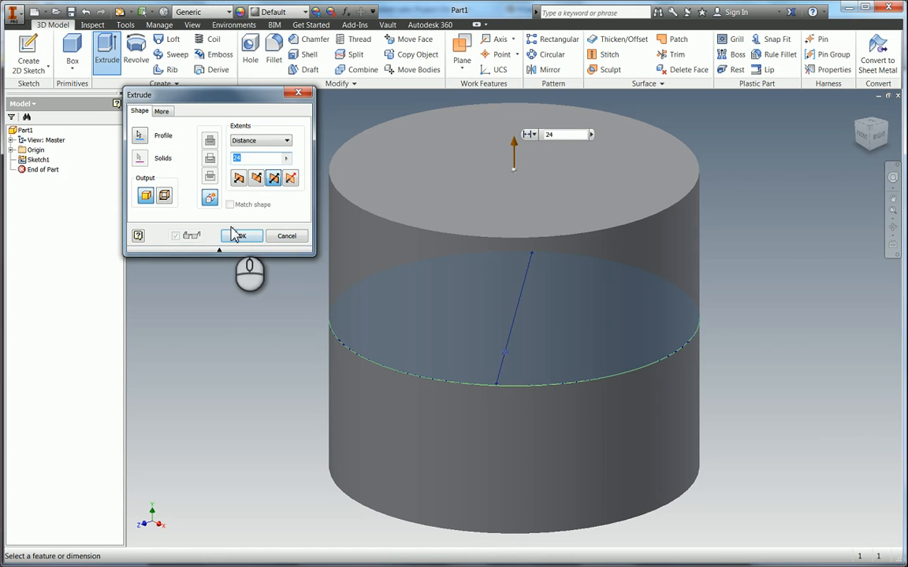
left_click(242, 236)
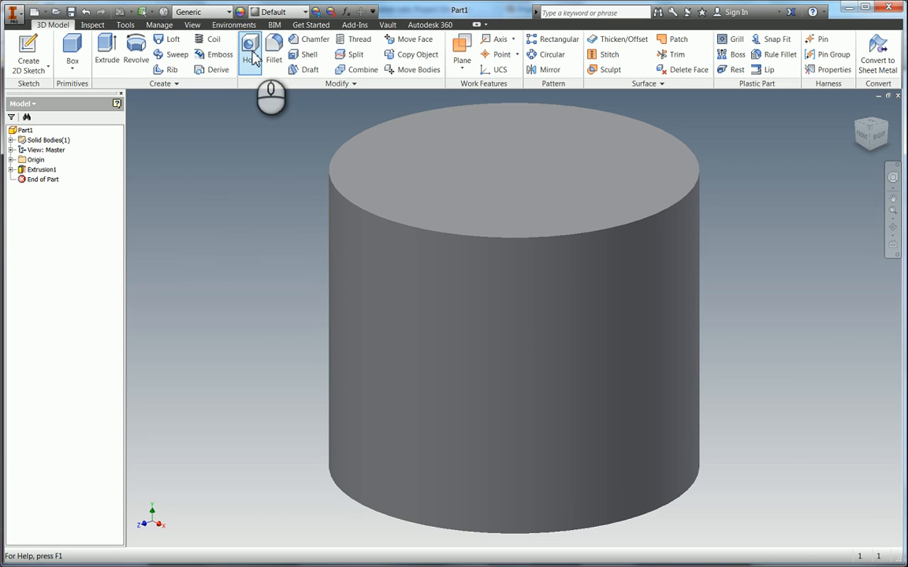
mouse_move(249, 48)
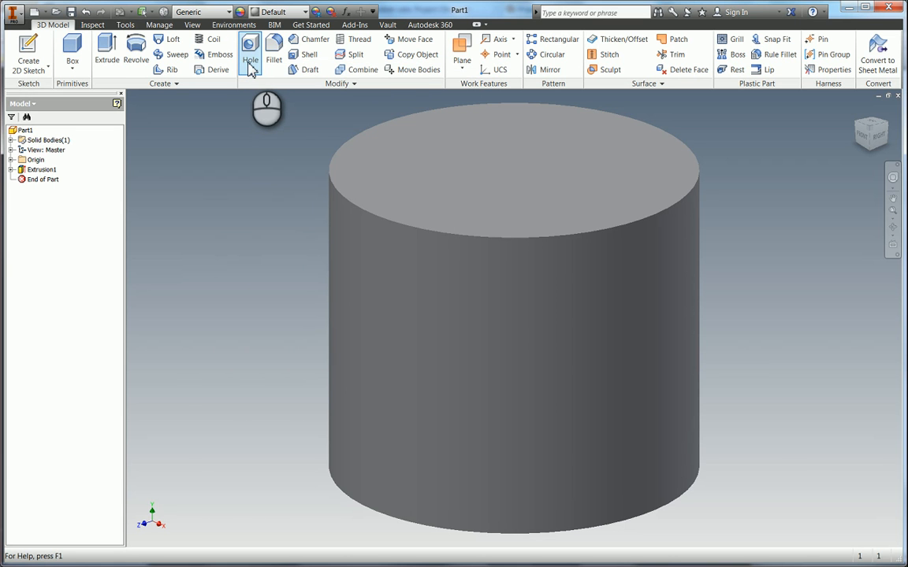
mouse_move(250, 60)
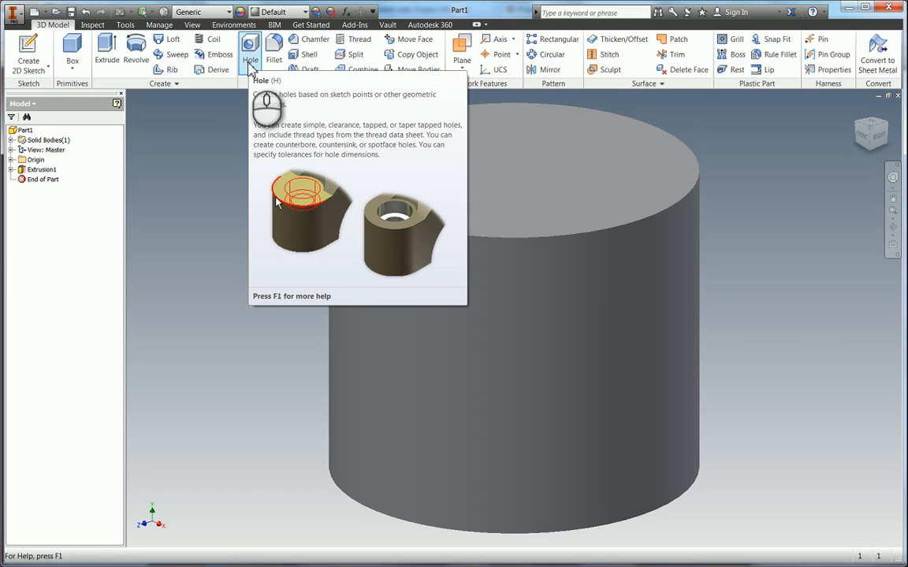
Start a Hole feature placed concentric with the cylinder's top circular edge
left_click(249, 50)
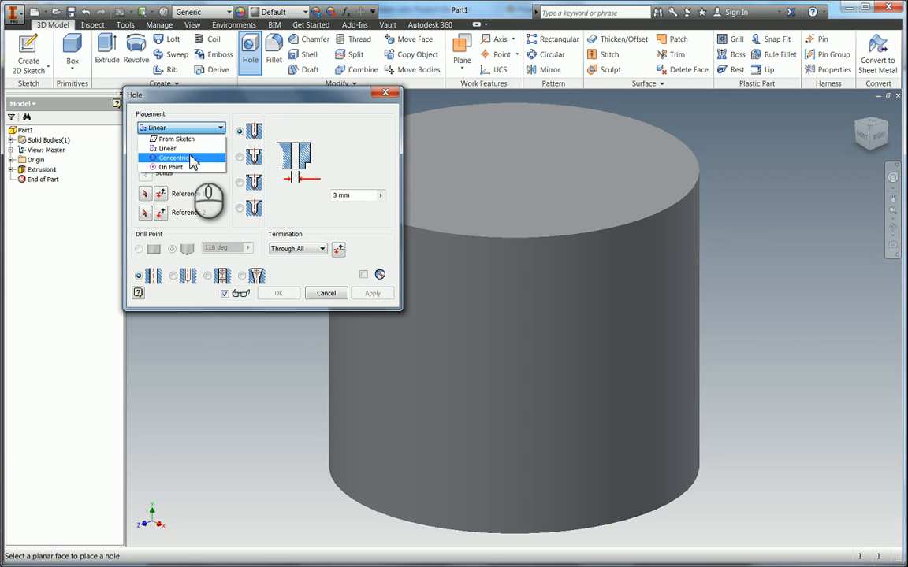
left_click(173, 158)
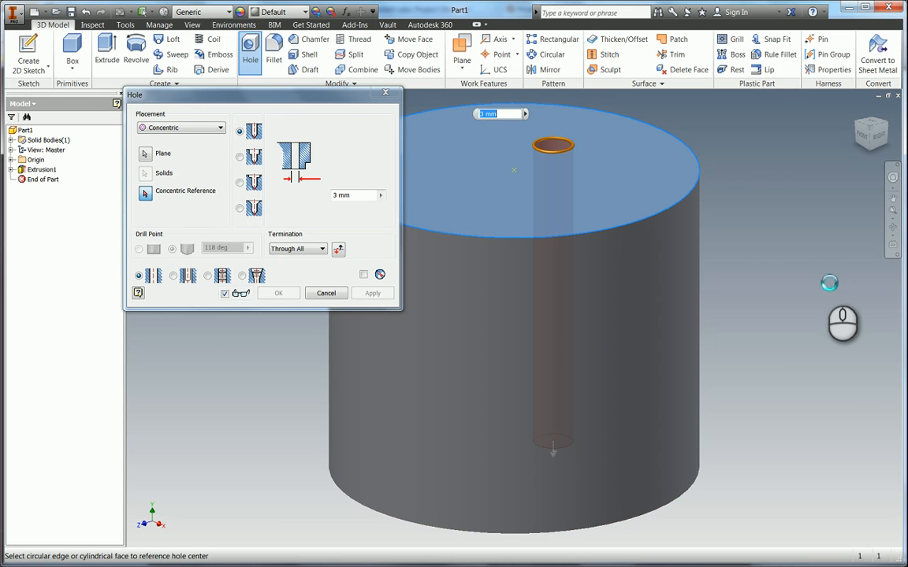
mouse_move(681, 290)
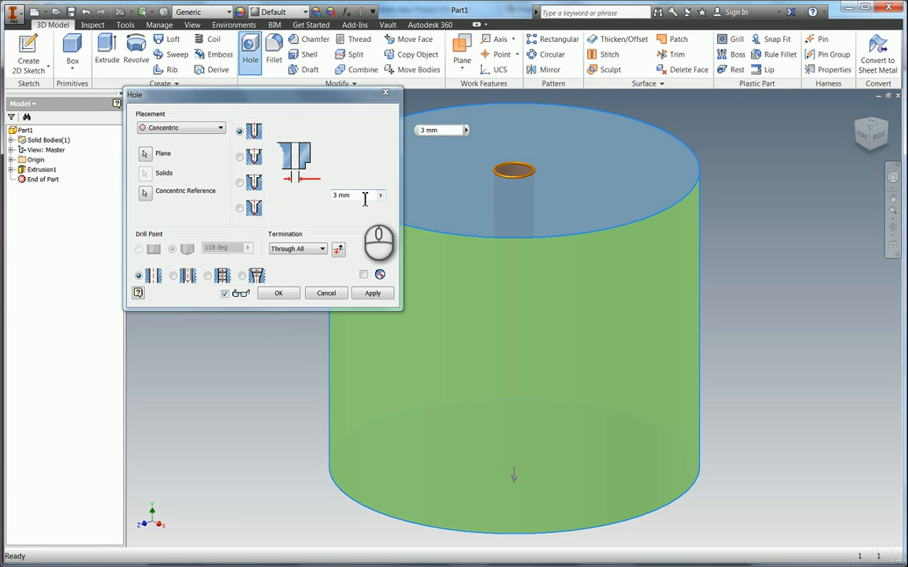
Create a 6 mm diameter Through All hole at the cylinder's centre
type("6")
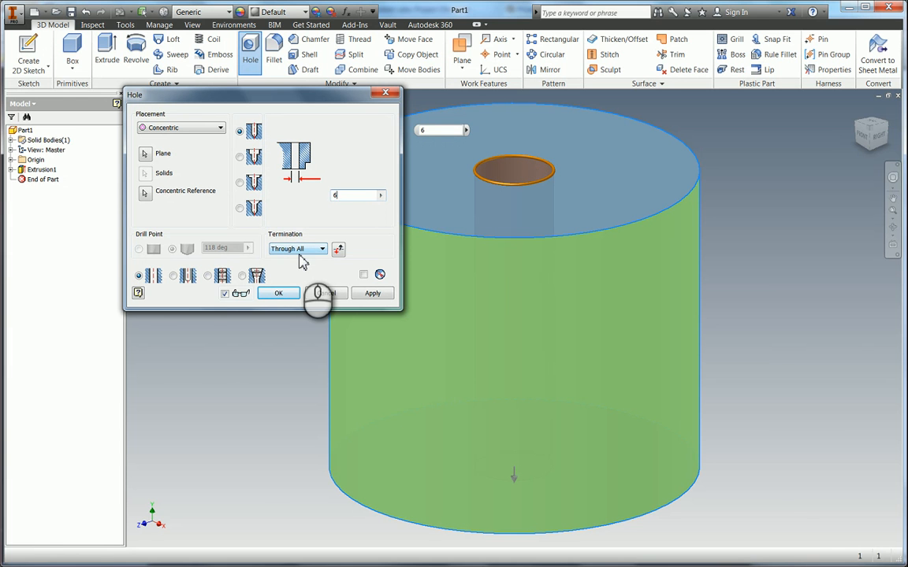
left_click(321, 249)
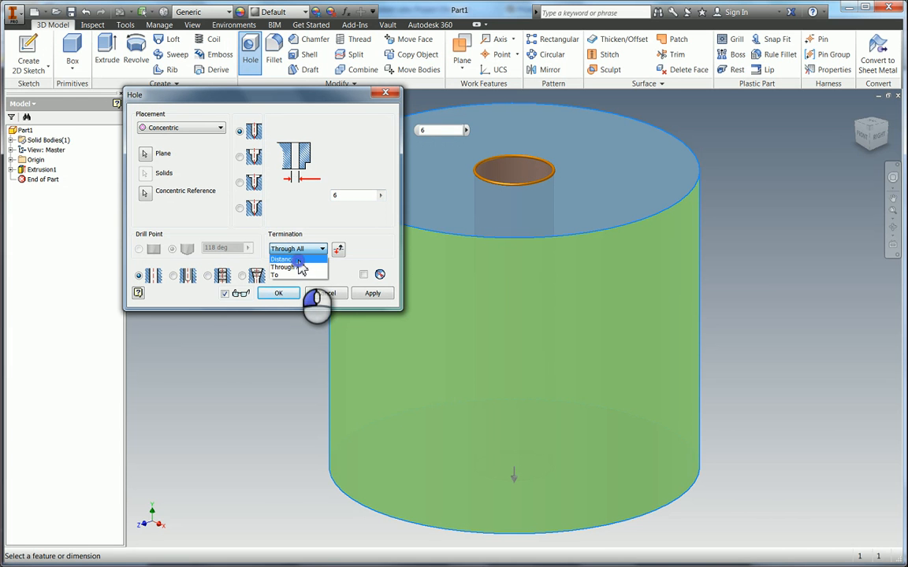
left_click(280, 259)
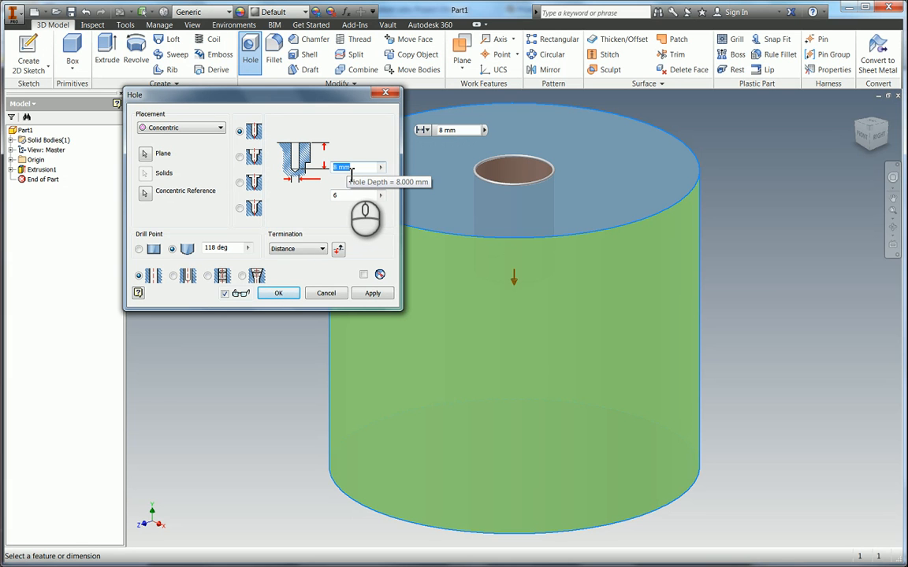
left_click(321, 249)
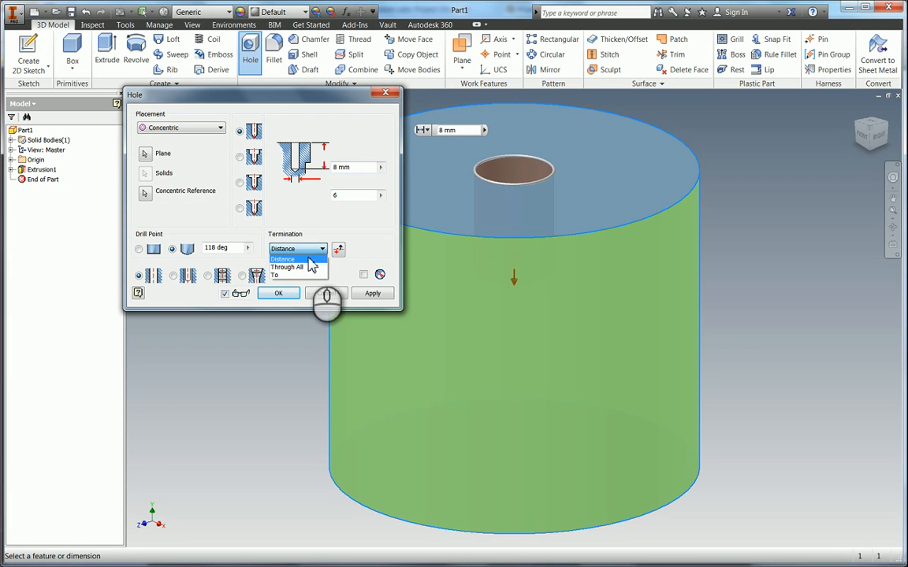
left_click(287, 267)
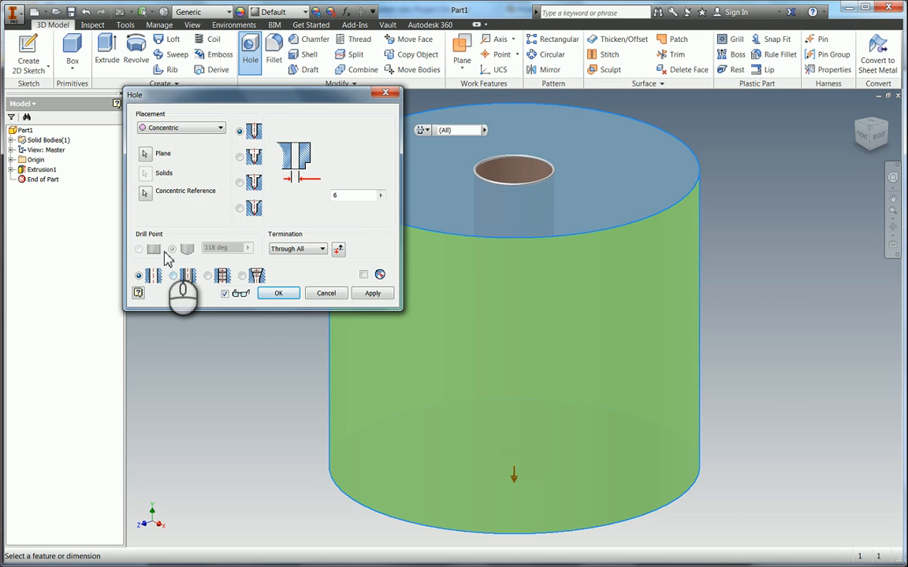
mouse_move(188, 275)
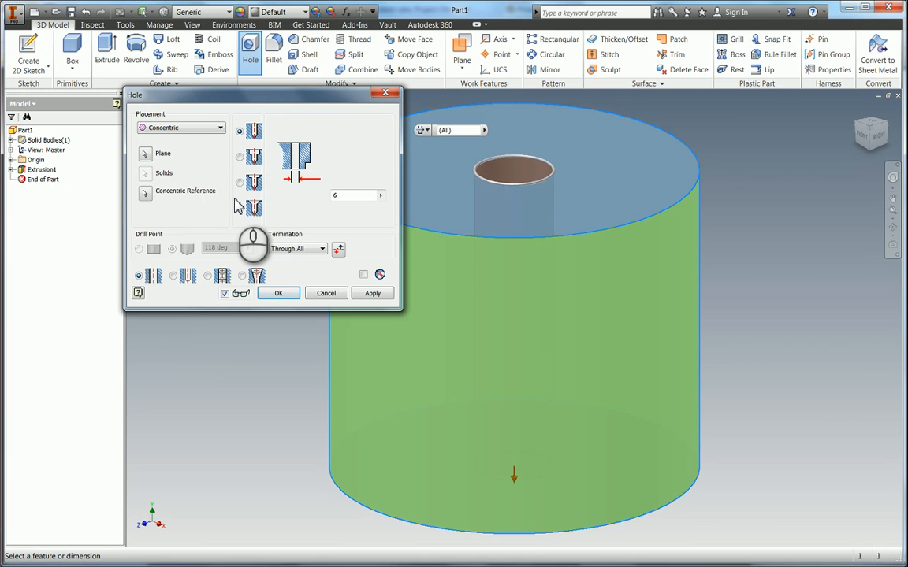
mouse_move(512, 165)
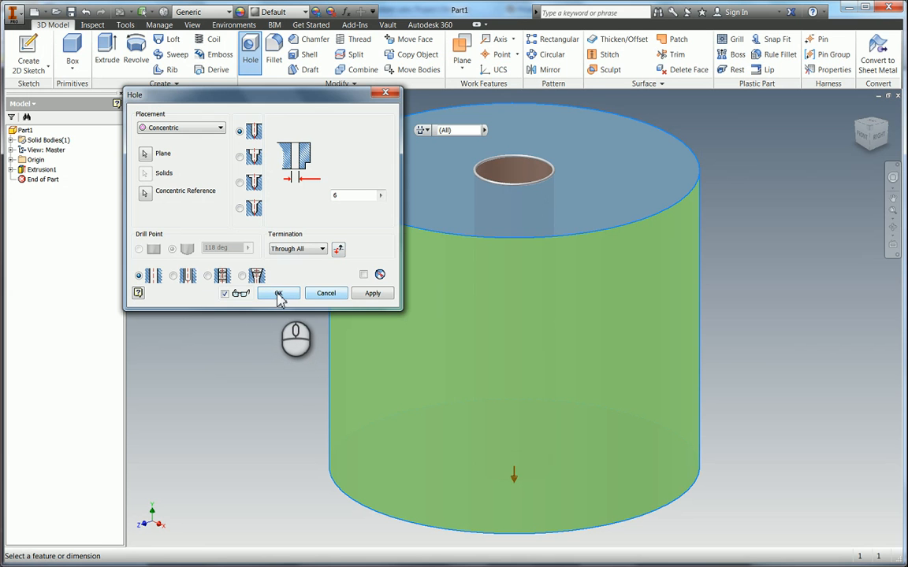
left_click(277, 292)
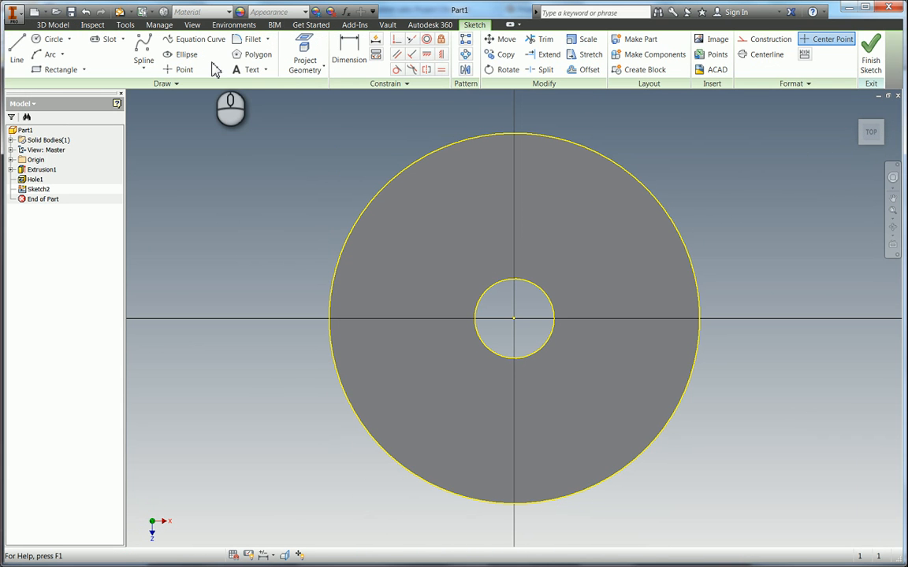
mouse_move(184, 70)
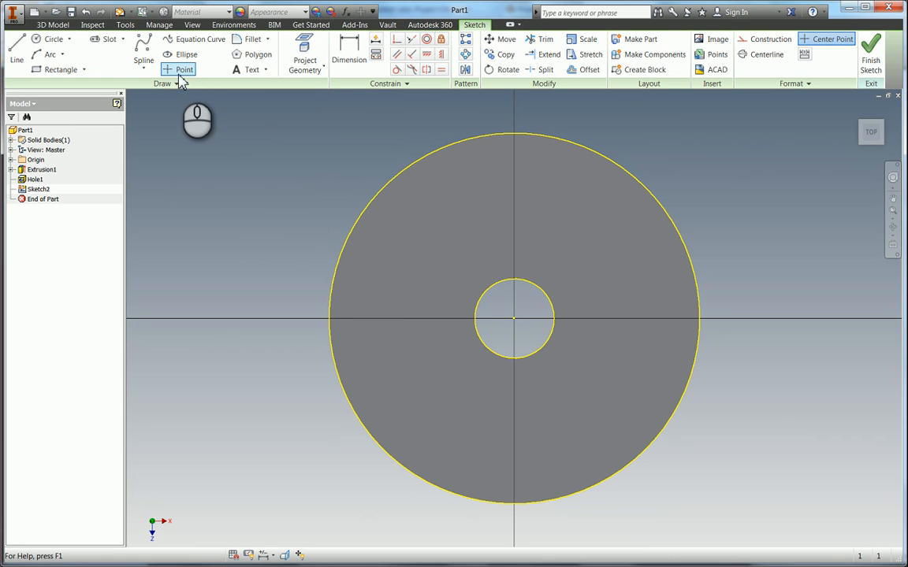
mouse_move(184, 69)
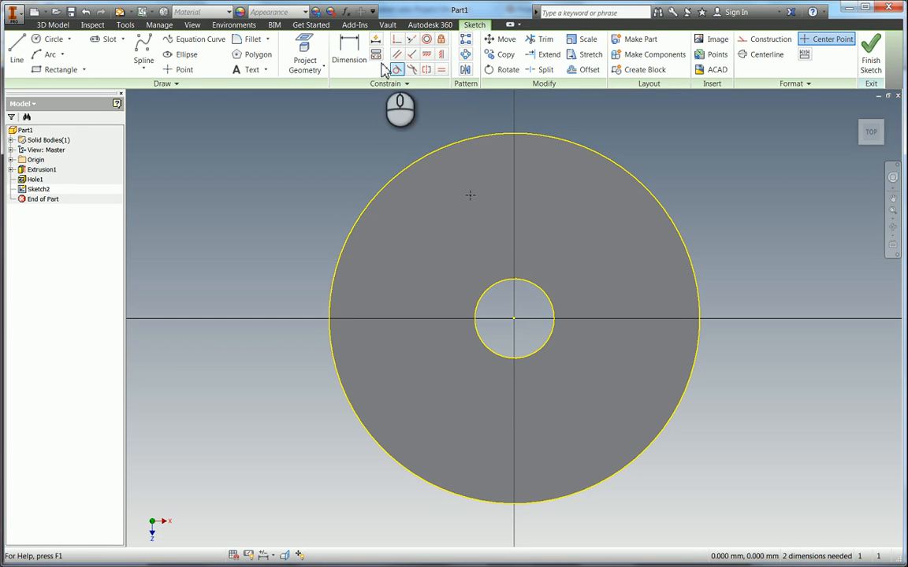
mouse_move(441, 53)
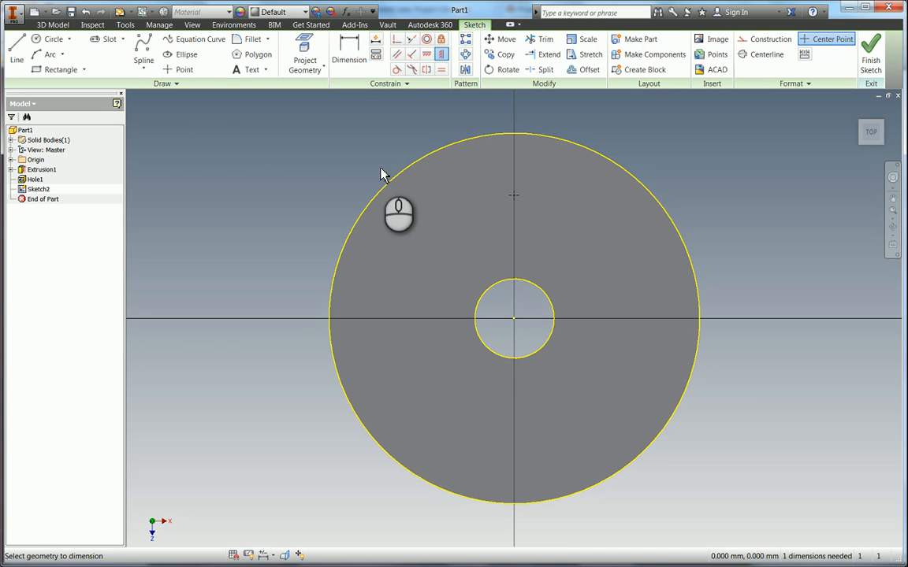
Place a sketch point above the central hole and begin dimensioning its position
left_click(348, 53)
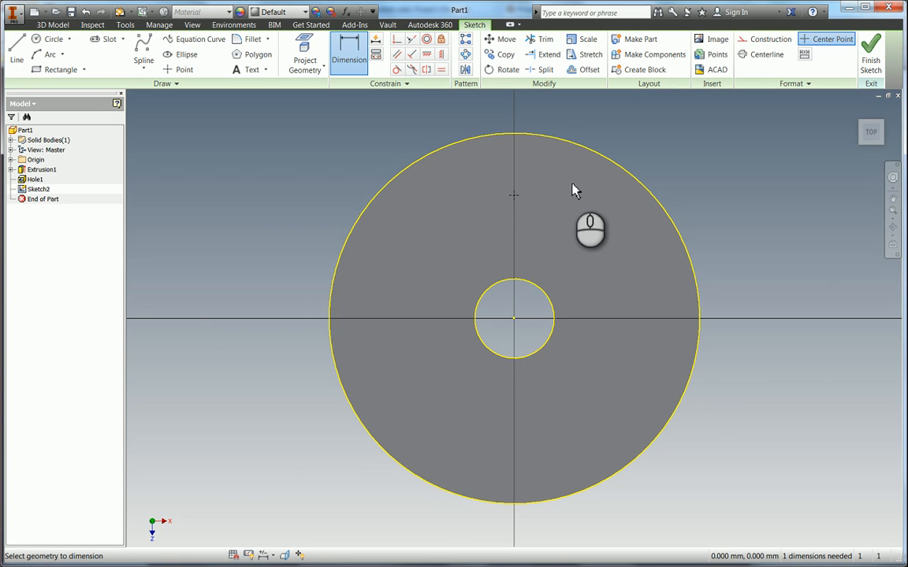
mouse_move(517, 181)
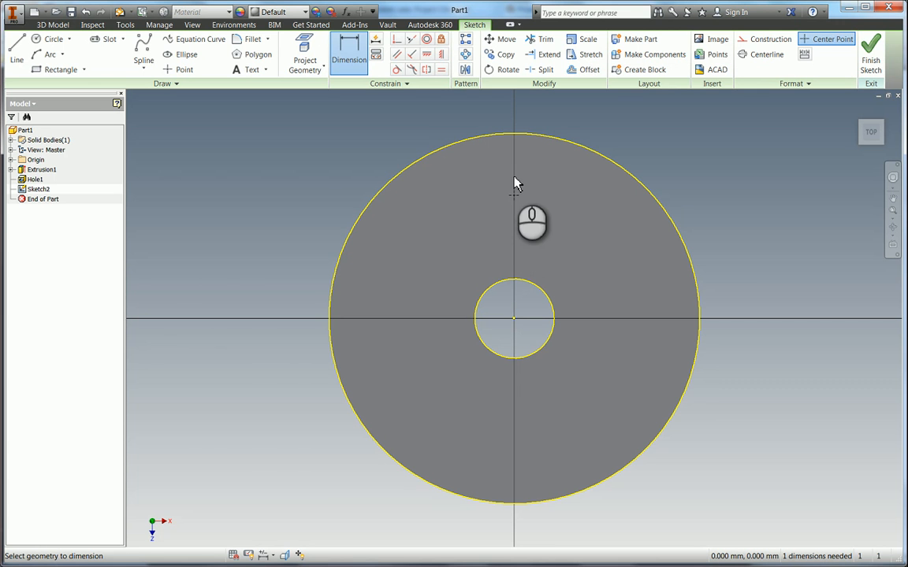
mouse_move(692, 287)
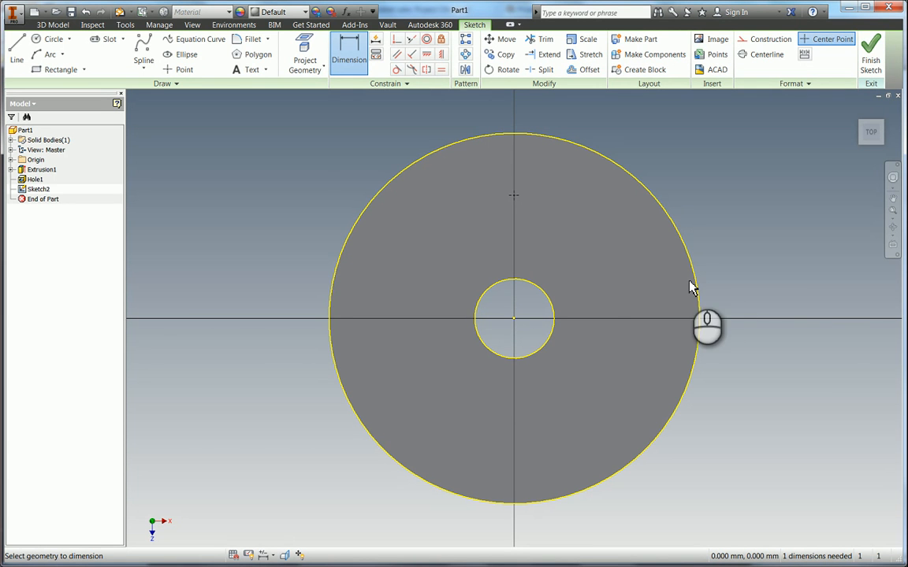
mouse_move(633, 181)
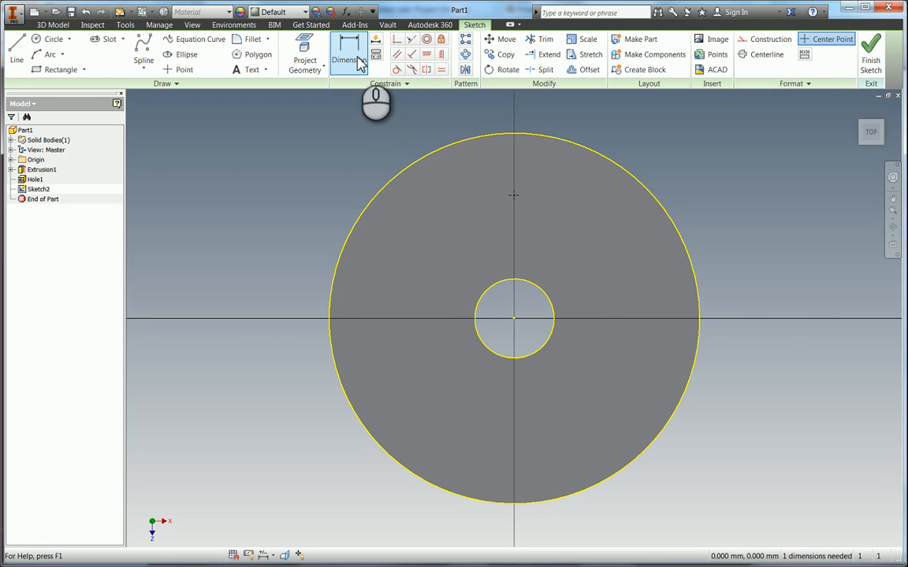
left_click(349, 49)
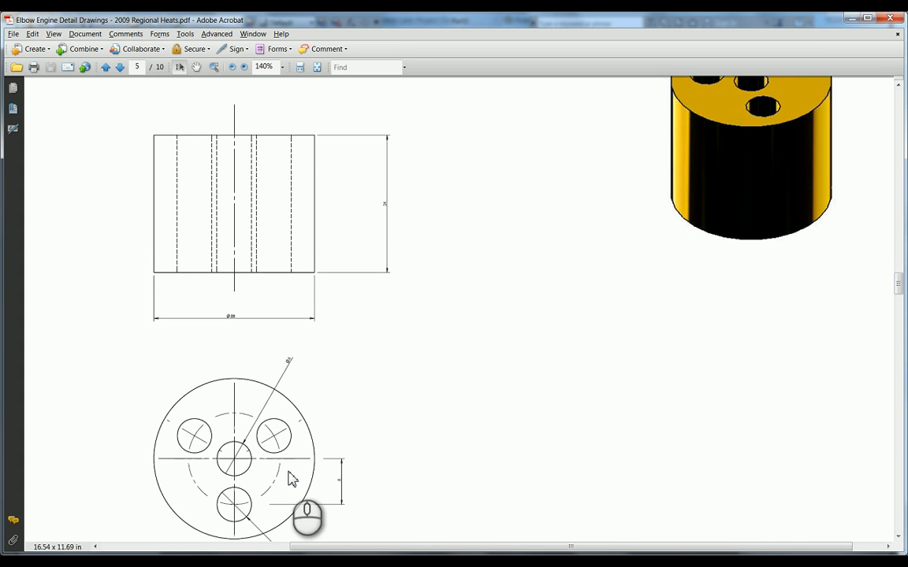
mouse_move(281, 434)
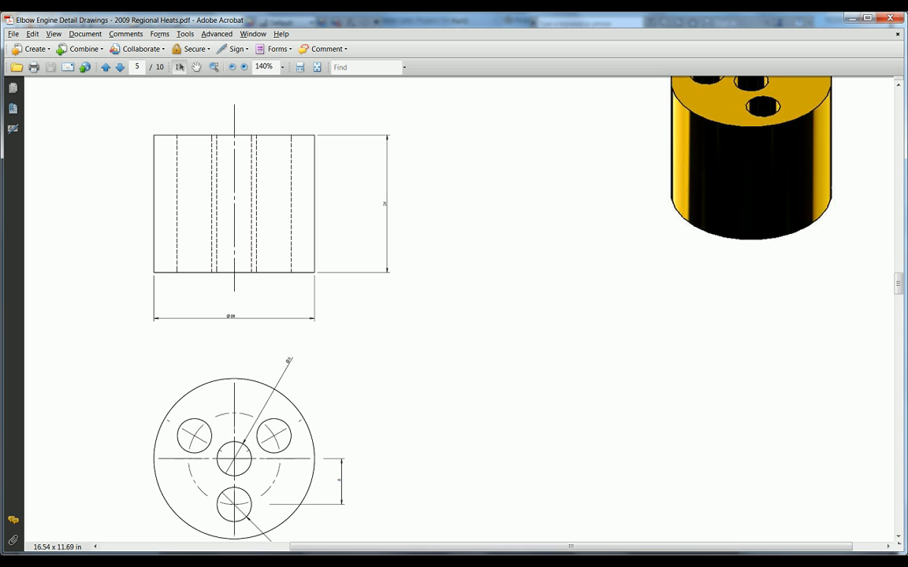
Scroll the detail drawing PDF to the view showing the hole pattern dimensions
scroll("down", 3)
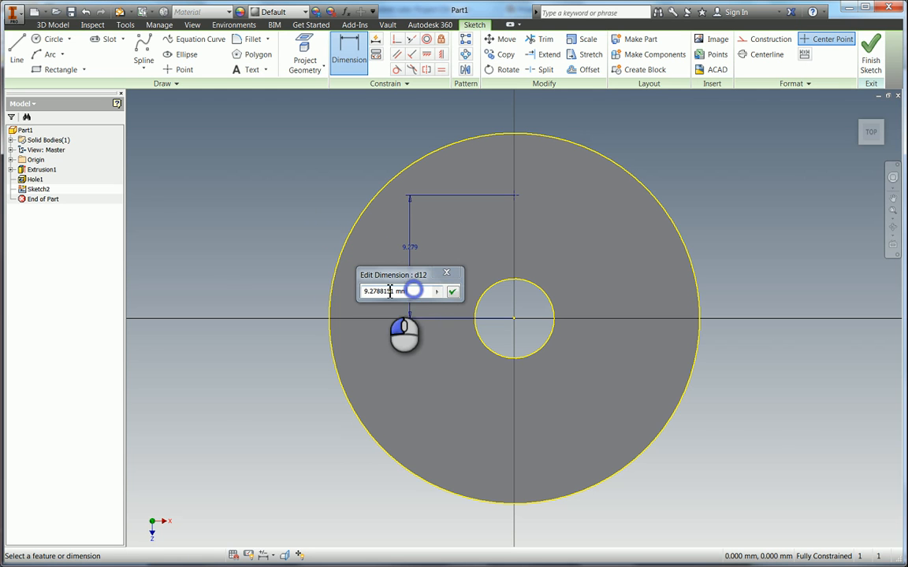
Dimension the sketch point 8 mm from the centre so Sketch2 is fully constrained
type("8")
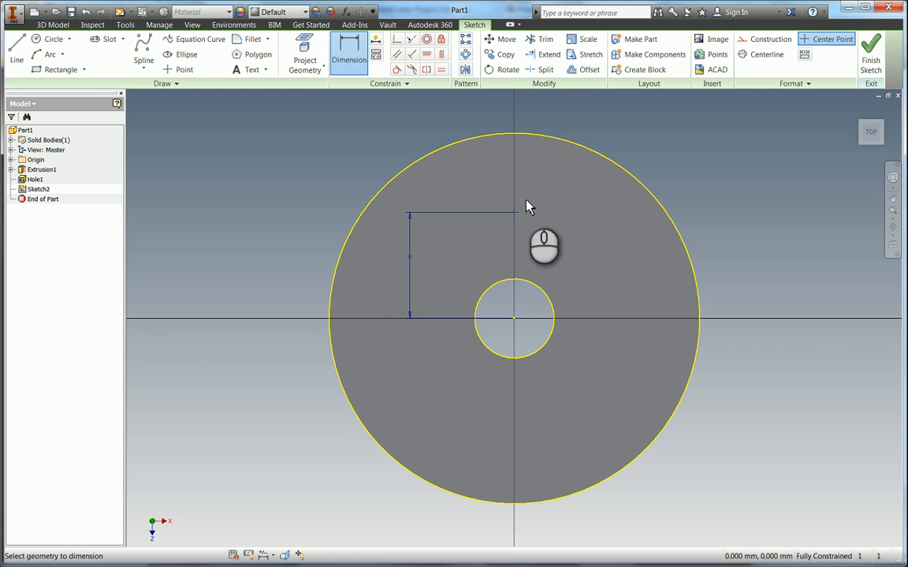
mouse_move(552, 224)
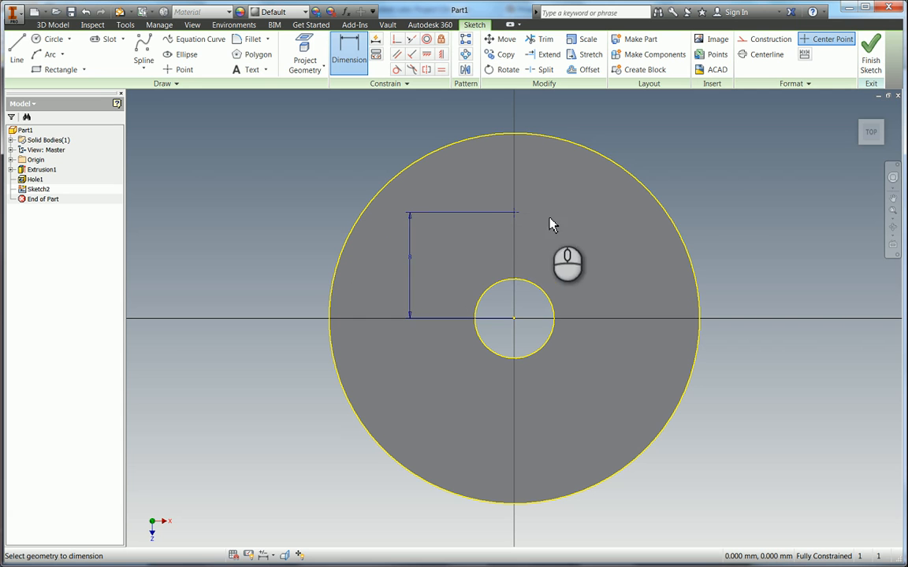
mouse_move(763, 505)
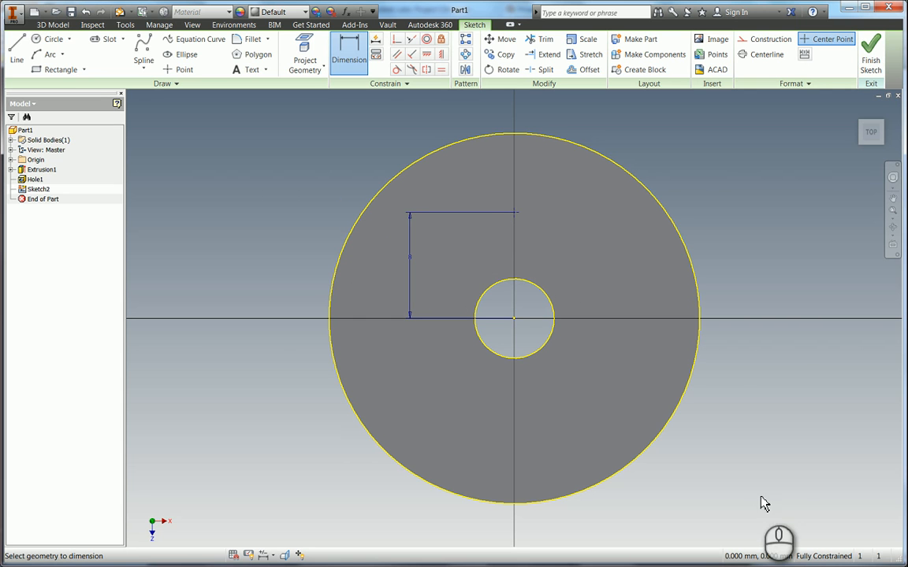
mouse_move(734, 403)
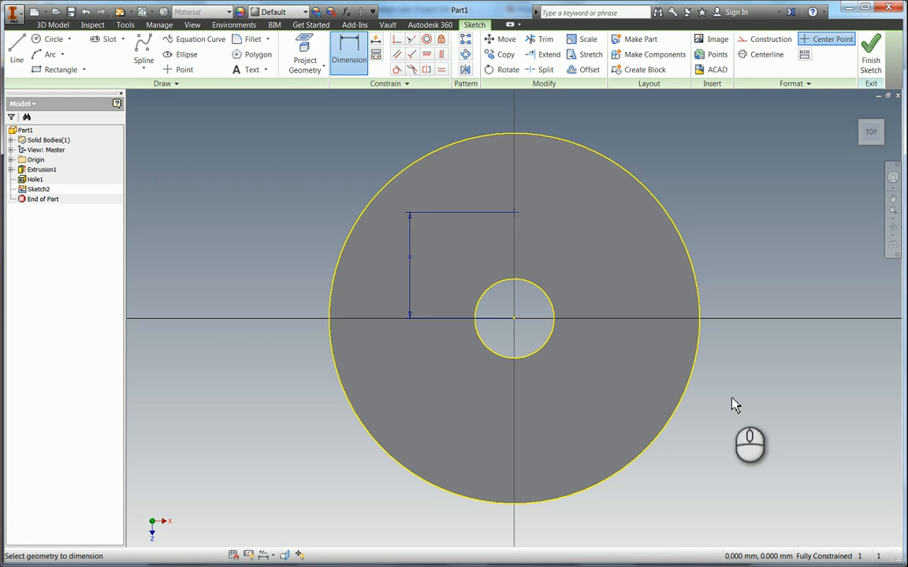
mouse_move(697, 175)
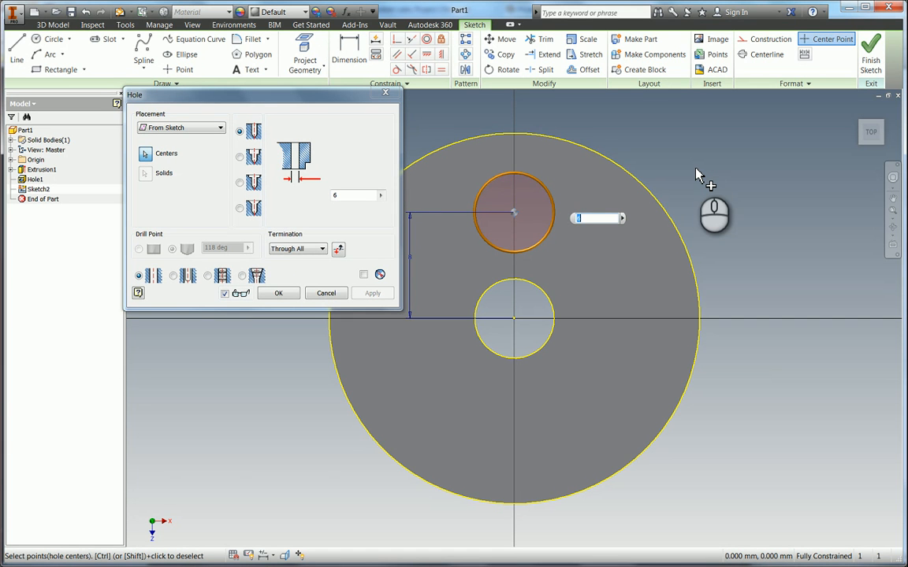
mouse_move(331, 229)
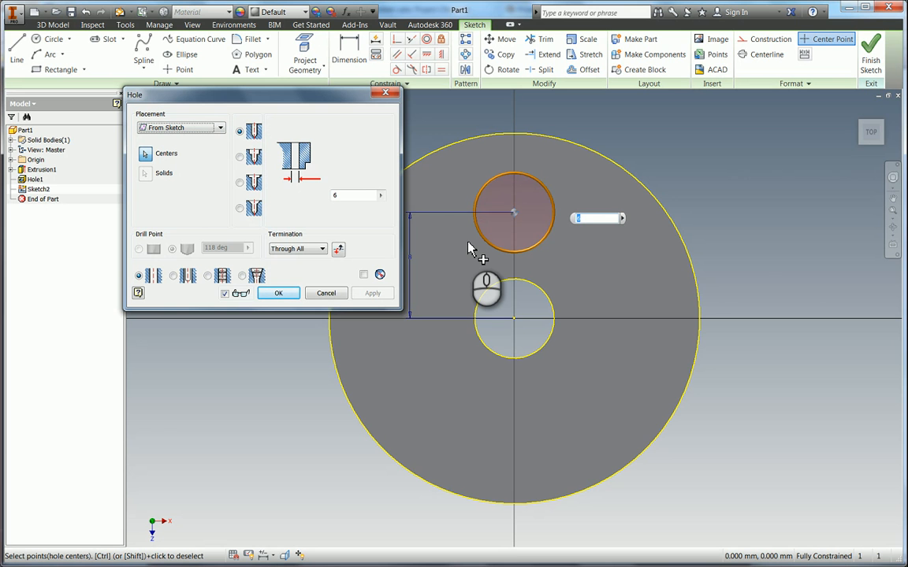
mouse_move(381, 187)
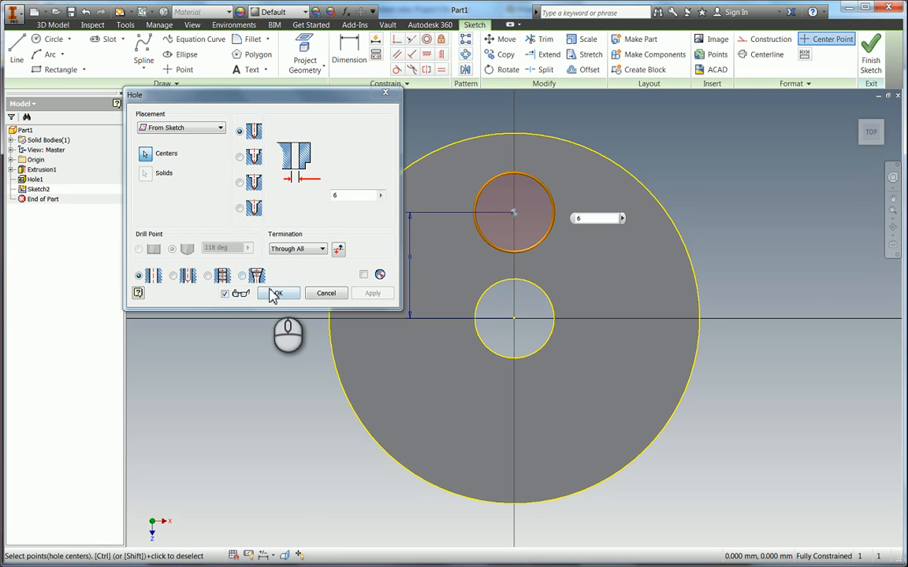
Cut Hole2 through all at the sketch point beside the central hole
left_click(277, 292)
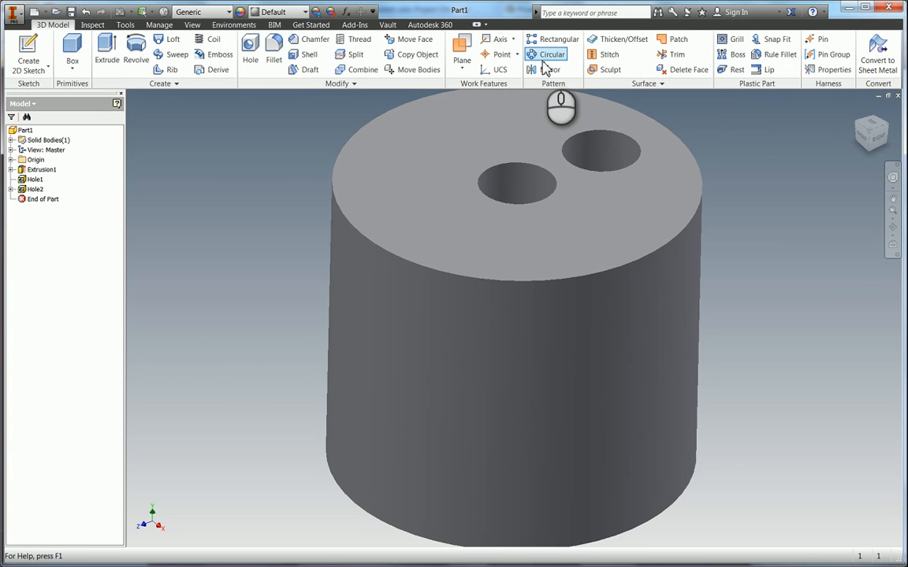
Start a circular pattern of Hole2 rotating about the cylinder's Z Axis
left_click(554, 54)
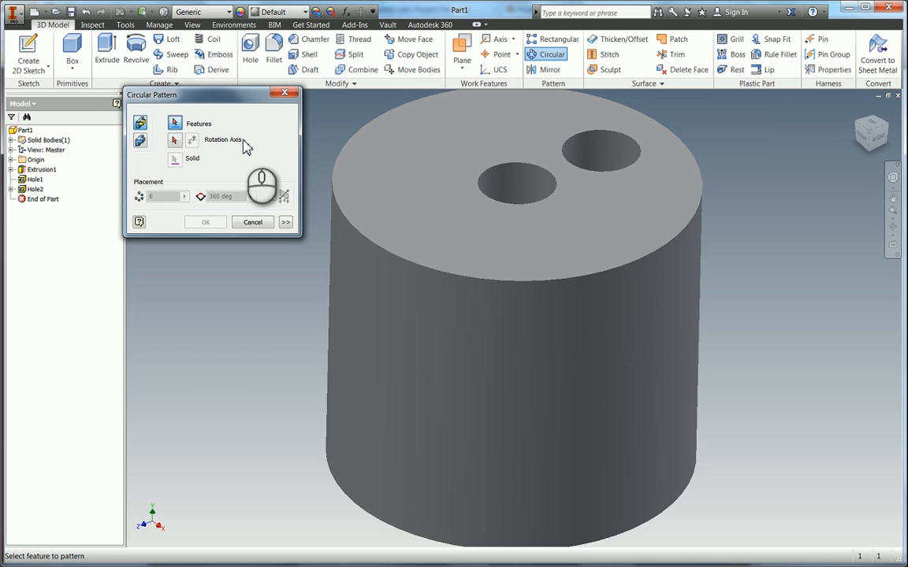
left_click(35, 189)
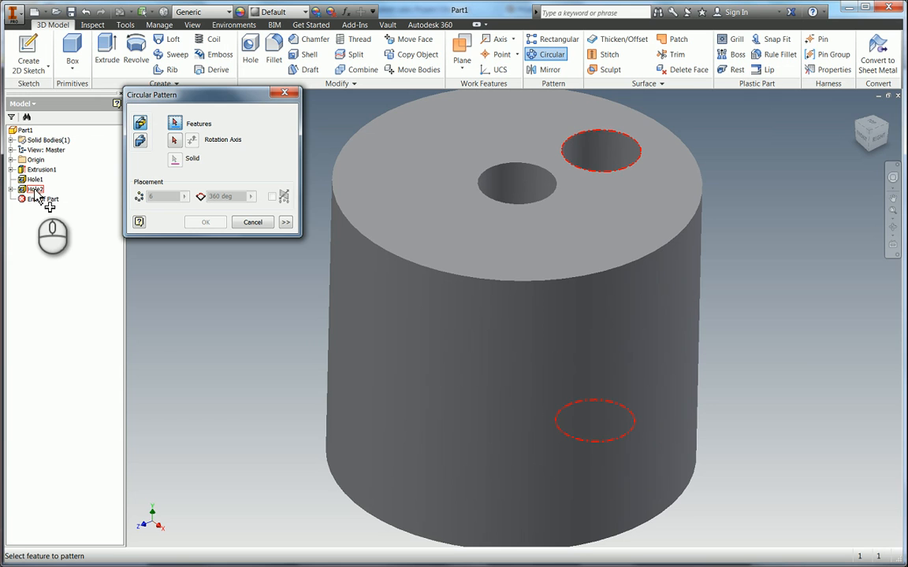
left_click(35, 189)
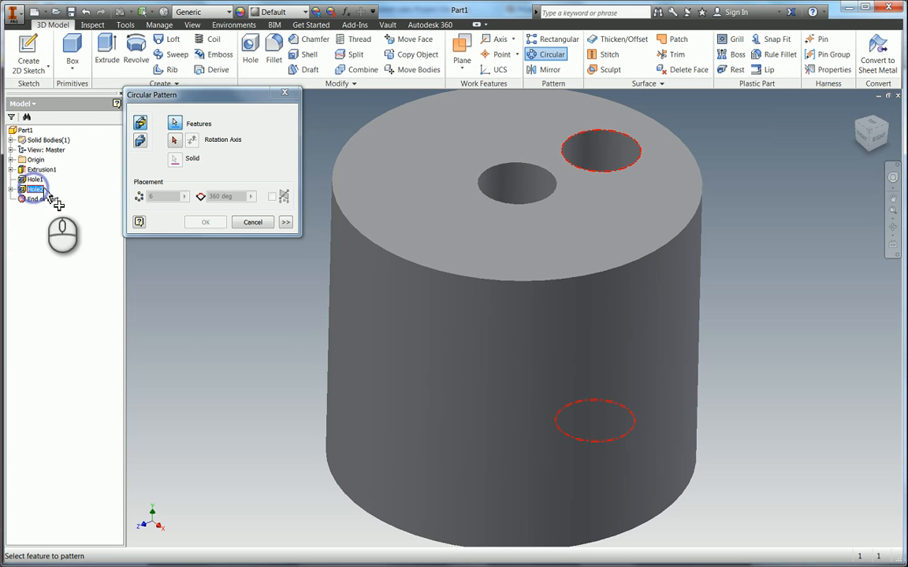
left_click(35, 189)
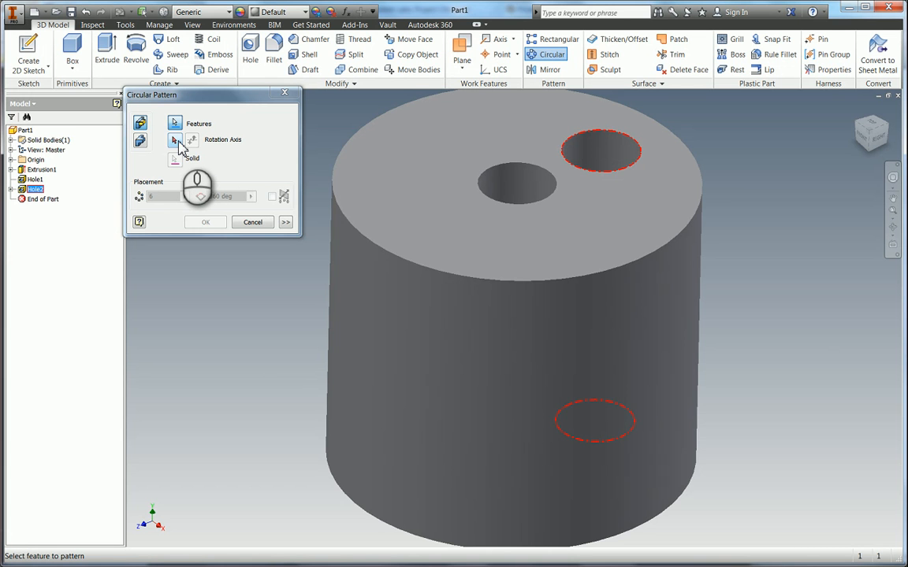
left_click(173, 138)
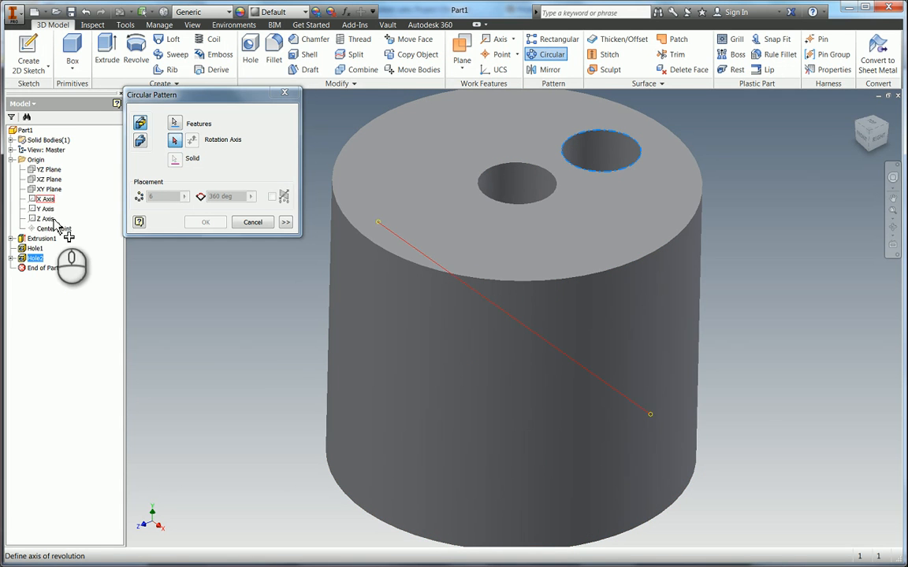
left_click(45, 208)
type("3")
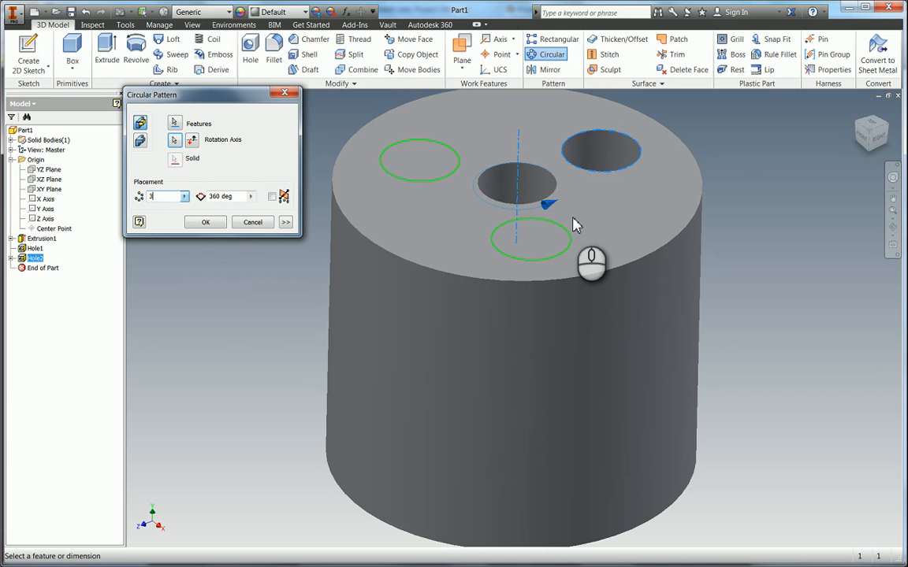
mouse_move(473, 207)
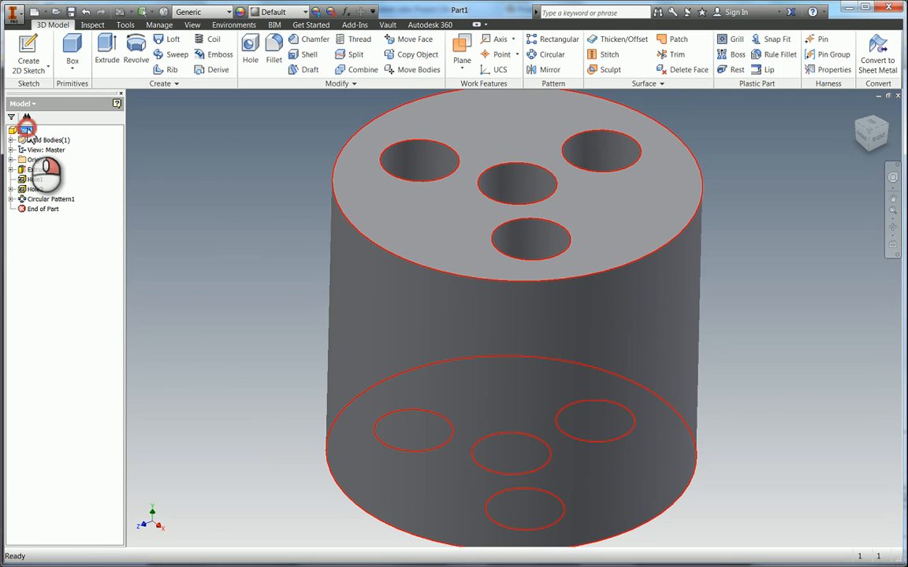
Bring up the part's iProperties for Part1 after confirming Circular Pattern1
right_click(47, 138)
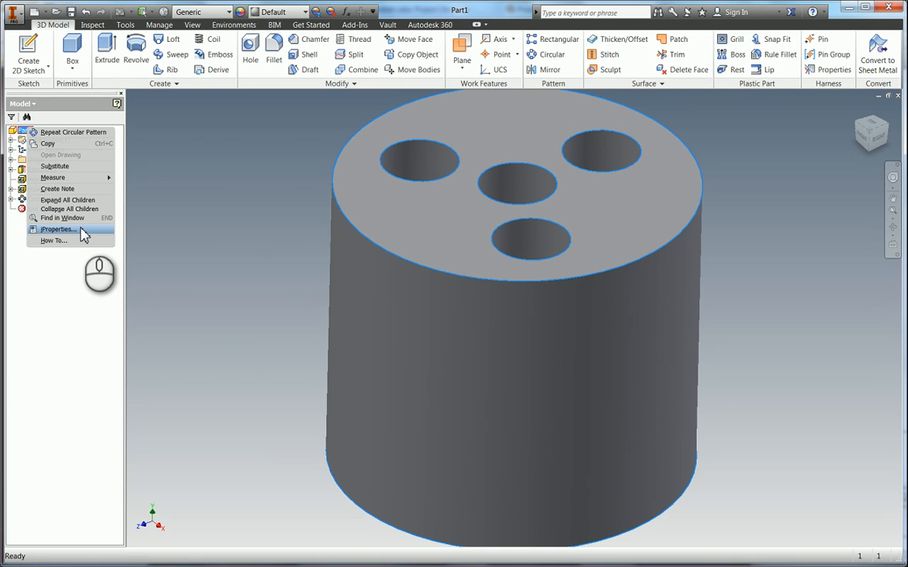
left_click(57, 230)
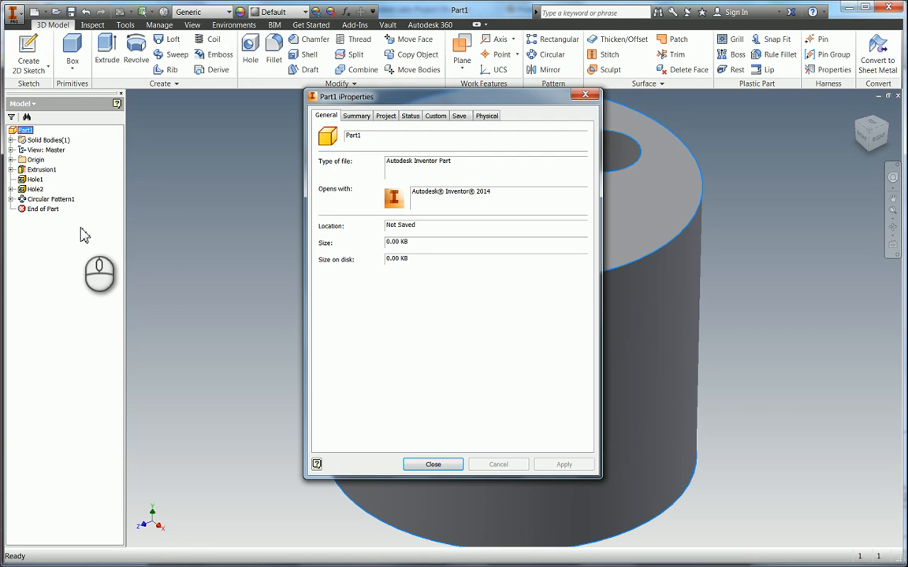
mouse_move(590, 107)
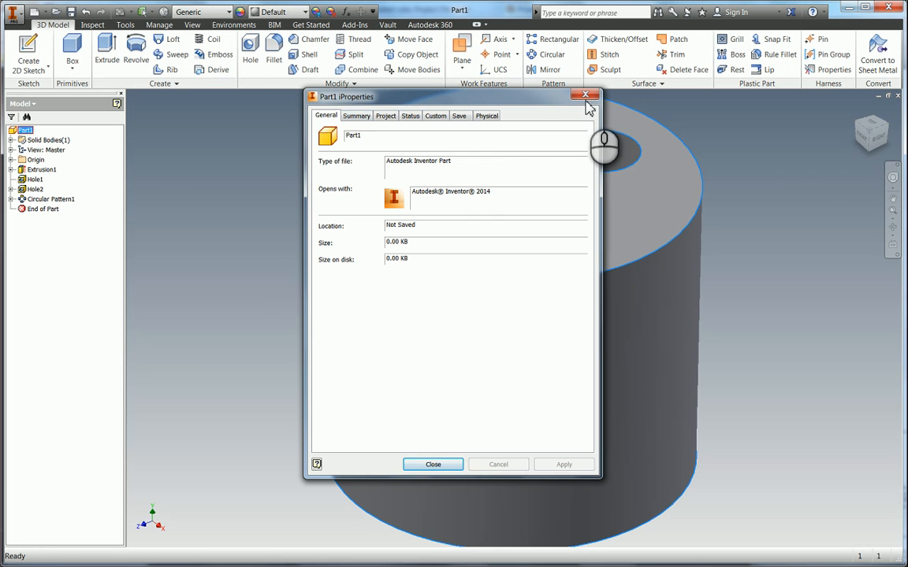
left_click(14, 12)
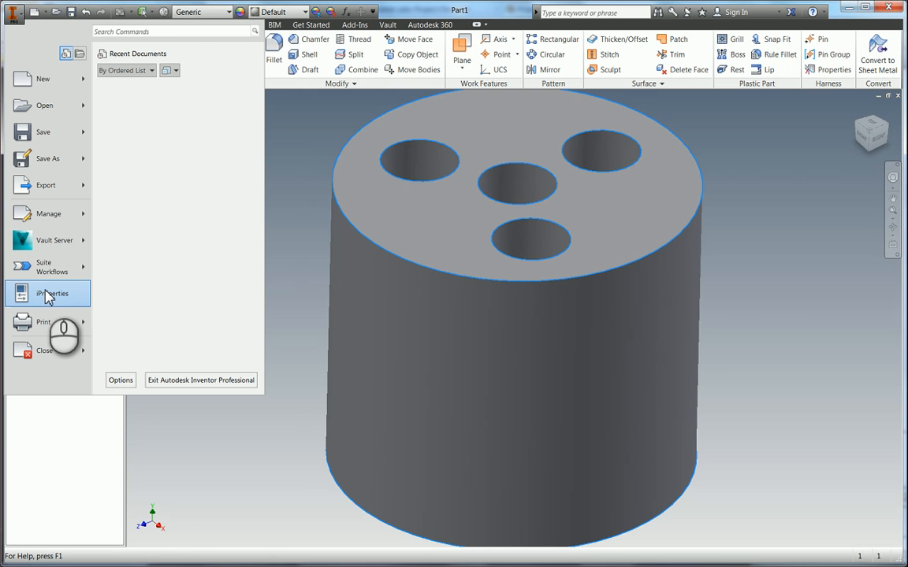
left_click(52, 294)
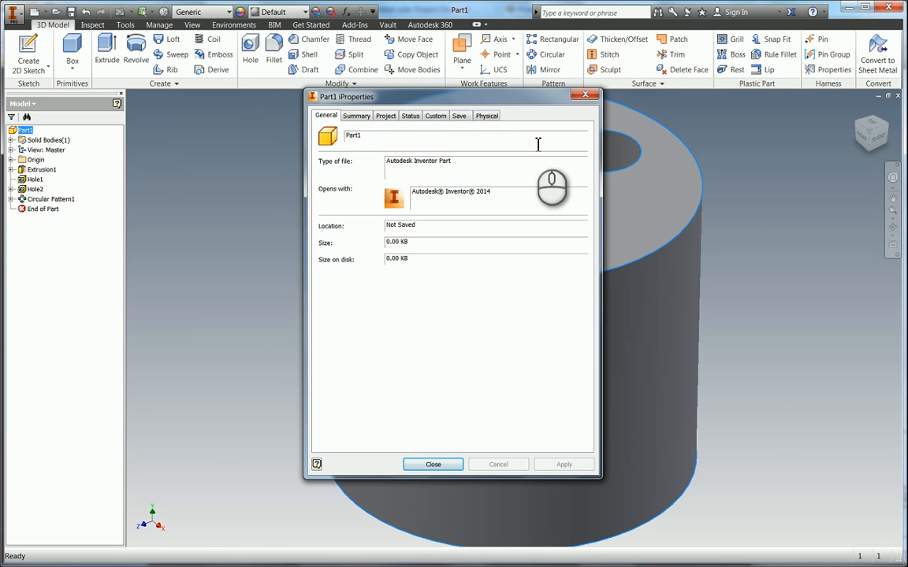
mouse_move(379, 145)
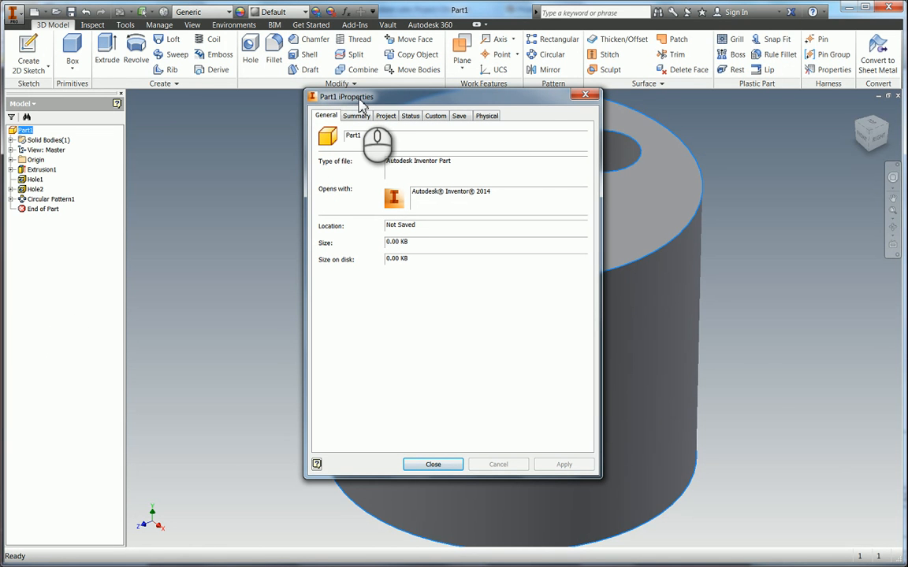
Enter title Cylinder Vert and author M. Westake on the Summary page
left_click(356, 117)
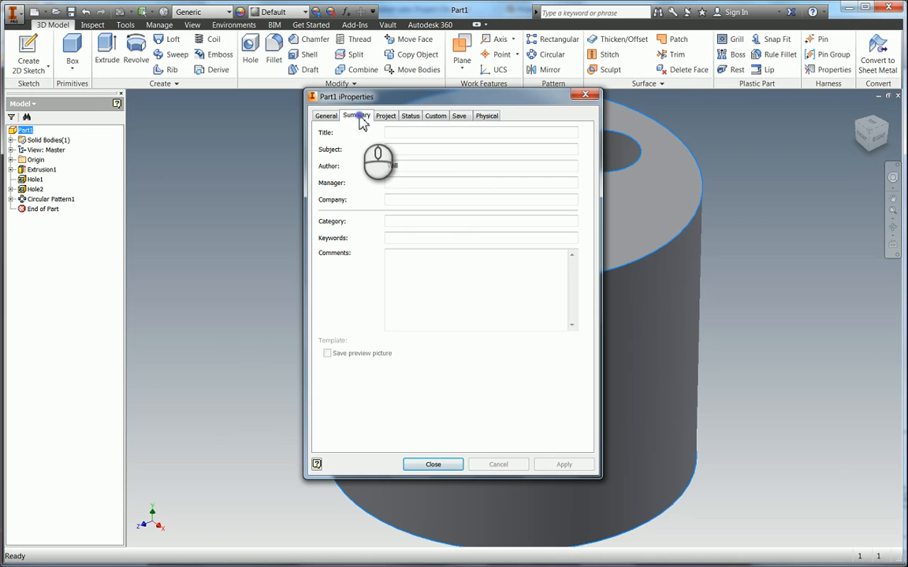
type("Will")
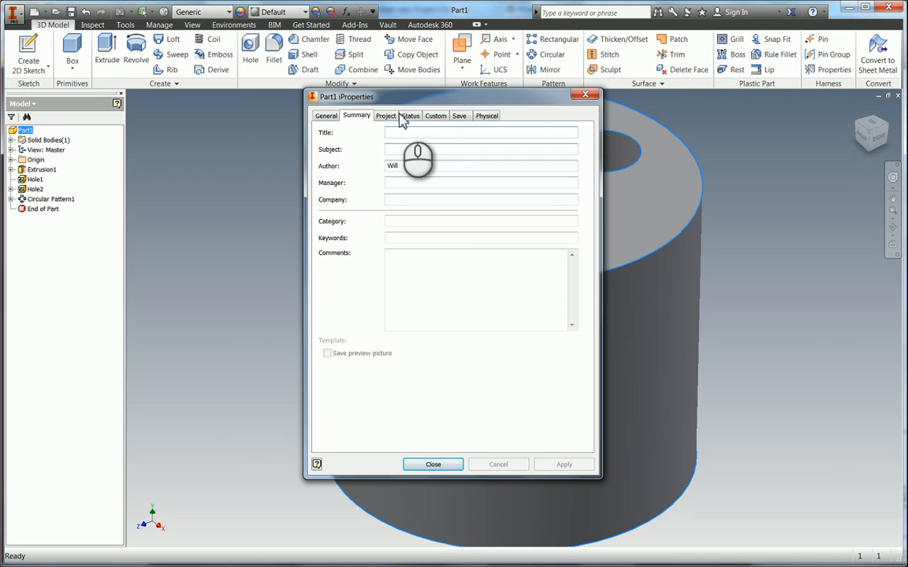
type("Cylinder")
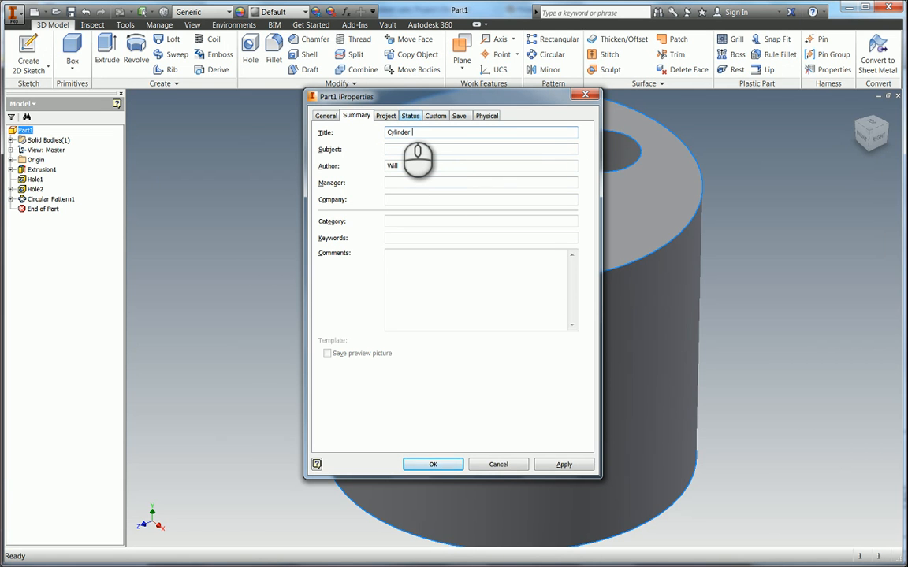
type("Vert")
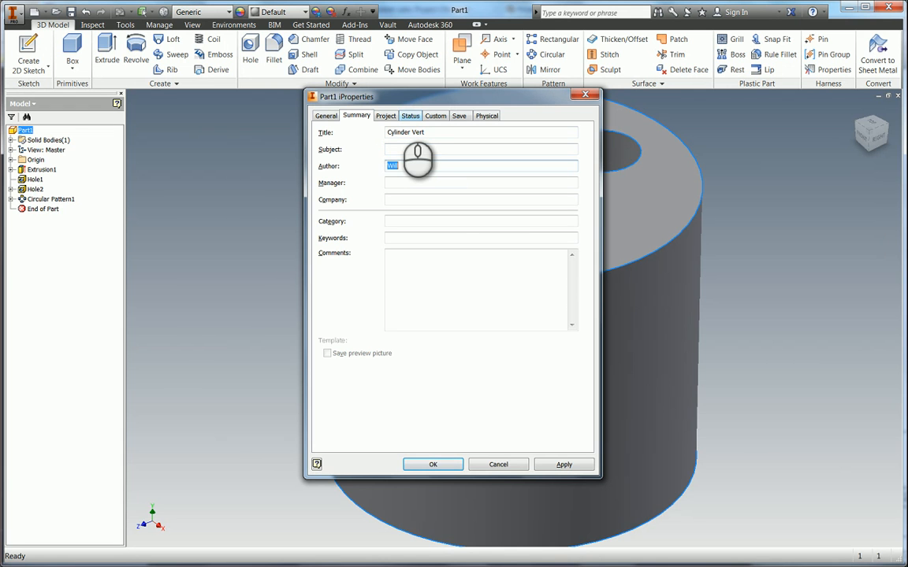
type("M. West")
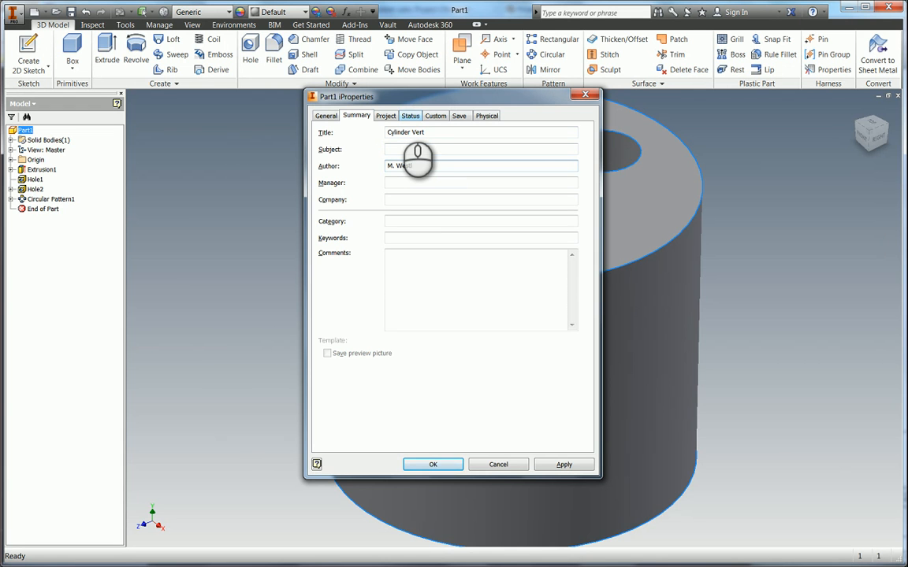
type("ake")
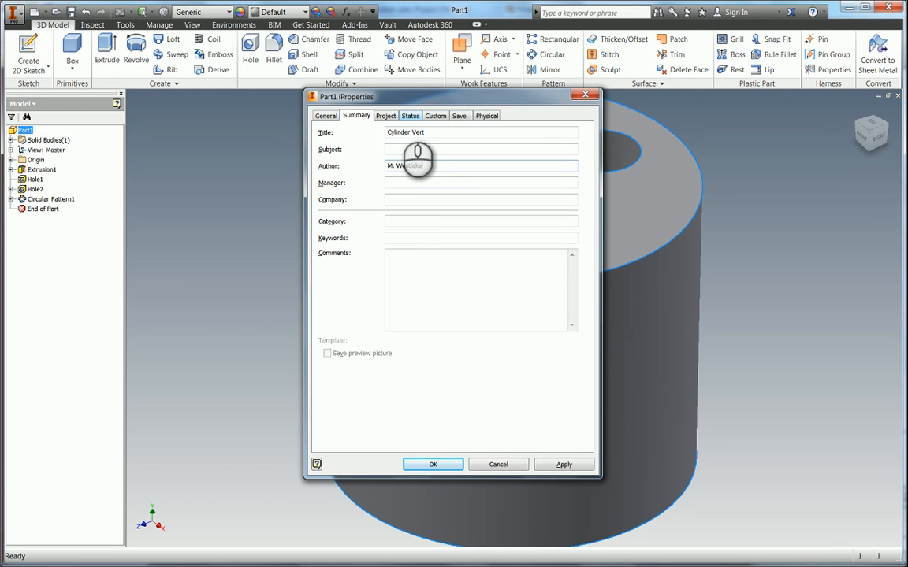
left_click(385, 117)
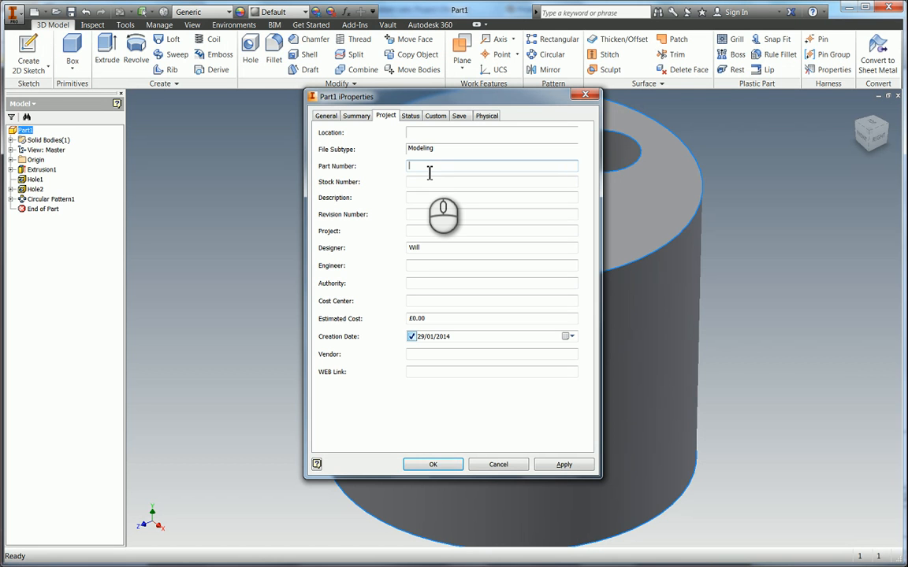
Fill Project fields: part number CV-001, description Vertical Cylinder, project and designer entries
type("CV-001")
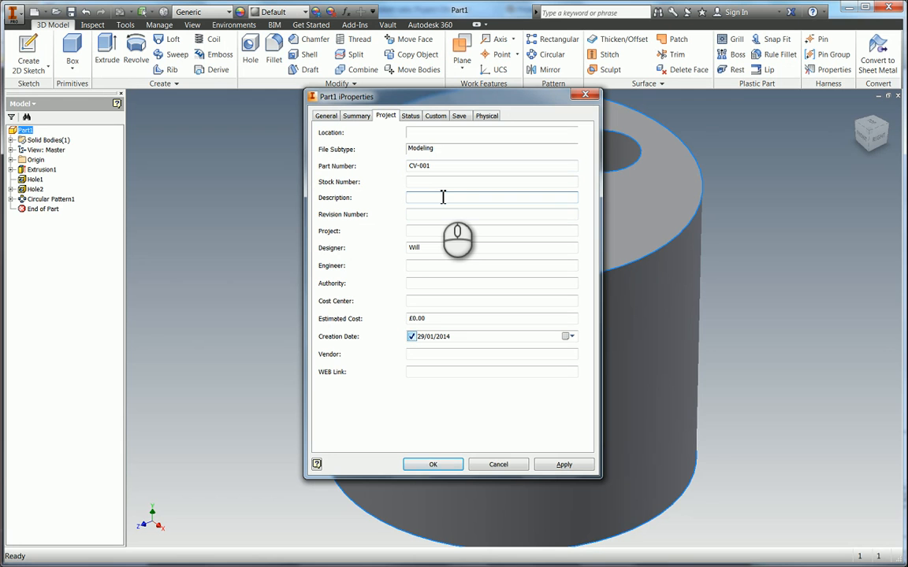
type("Vertical Cylinder for the Elbow Engineer")
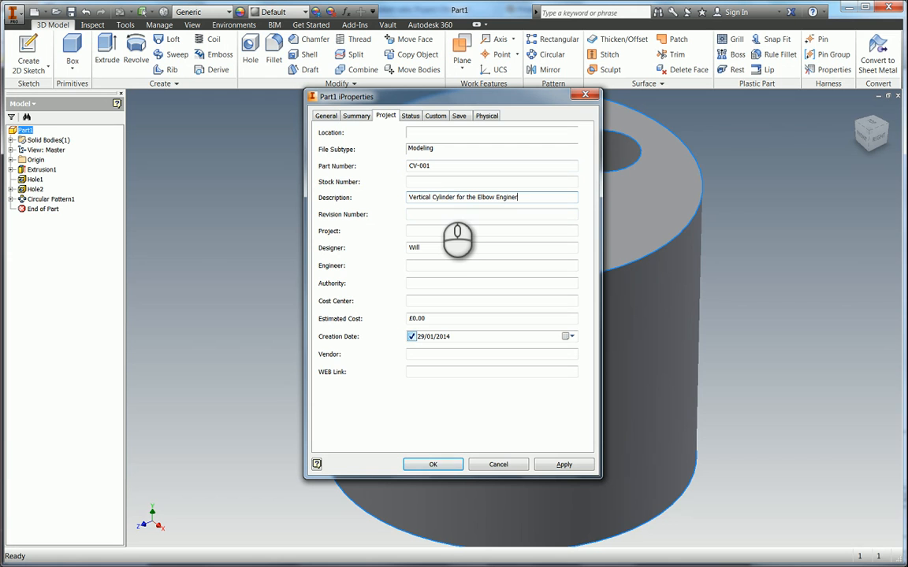
mouse_move(360, 242)
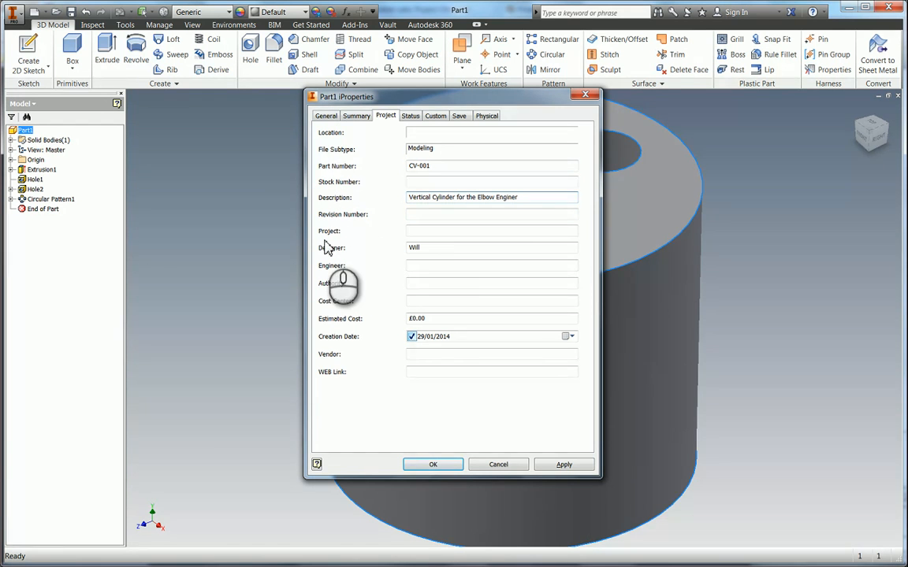
left_click(492, 183)
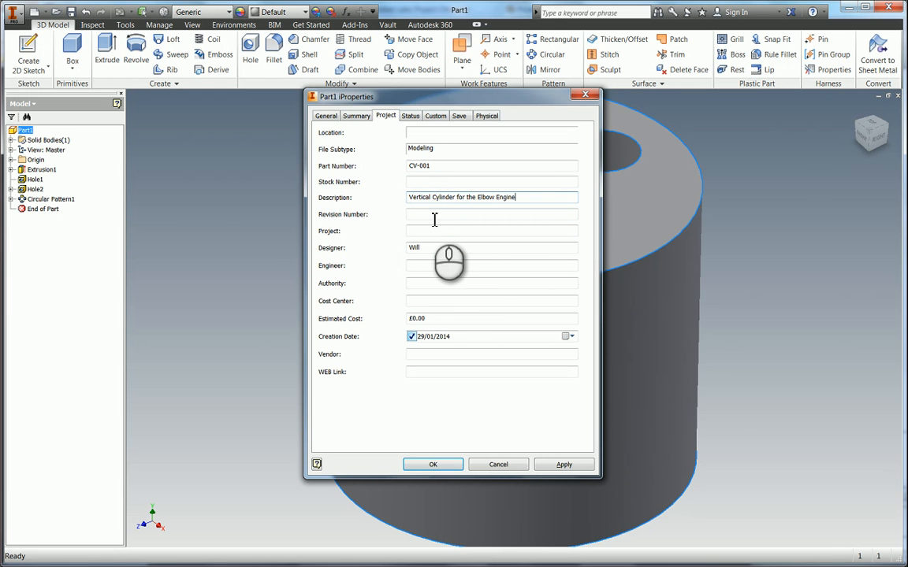
left_click(491, 214)
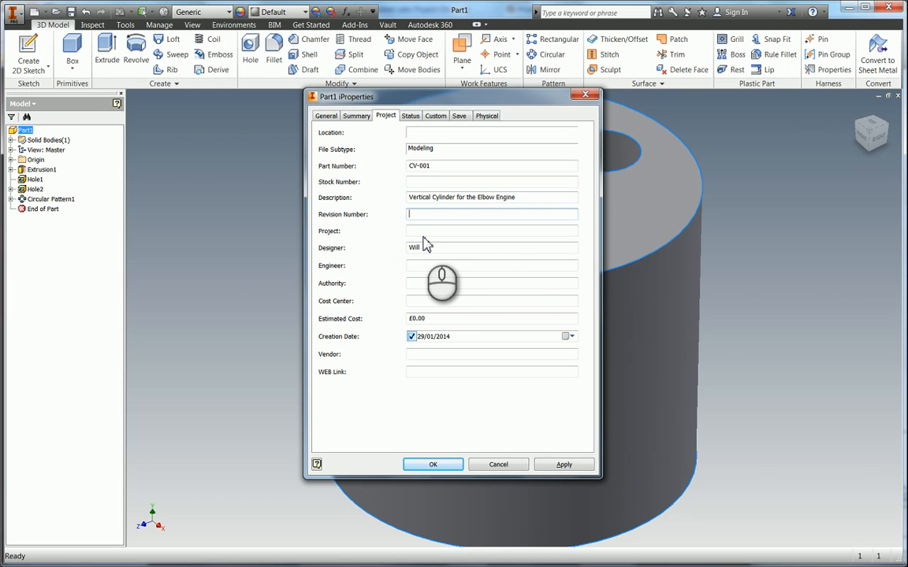
type("Work")
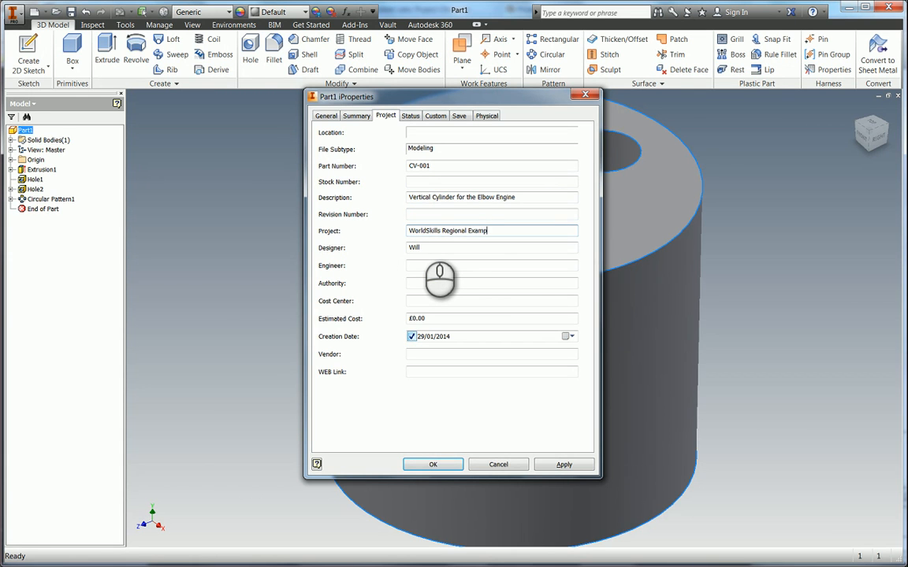
left_click(489, 247)
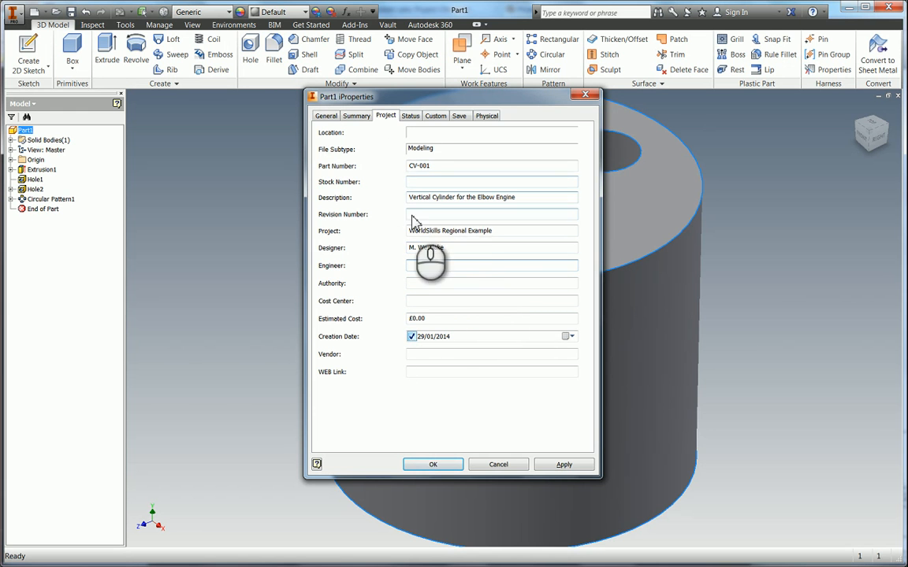
Set the material to Brass, Soft Yellow on the Physical page, update mass and apply
left_click(435, 117)
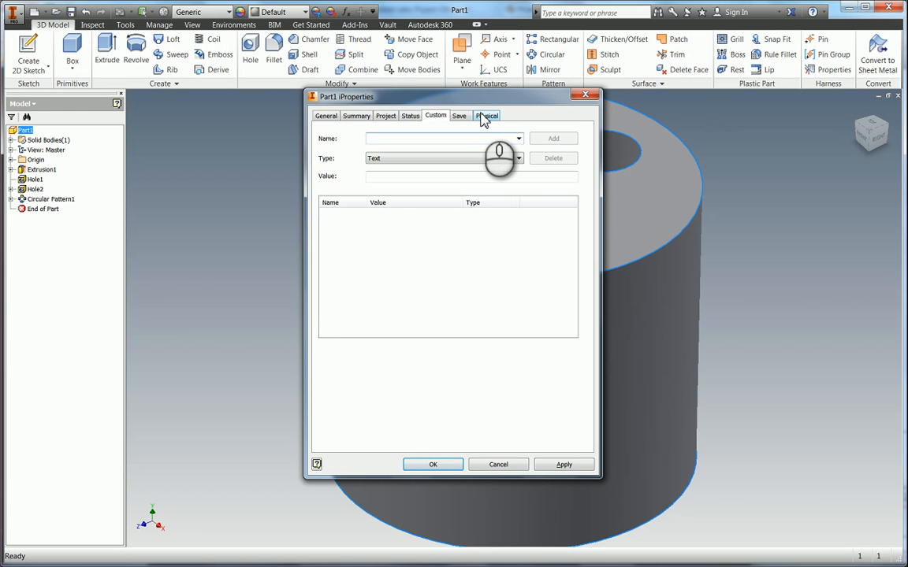
left_click(489, 116)
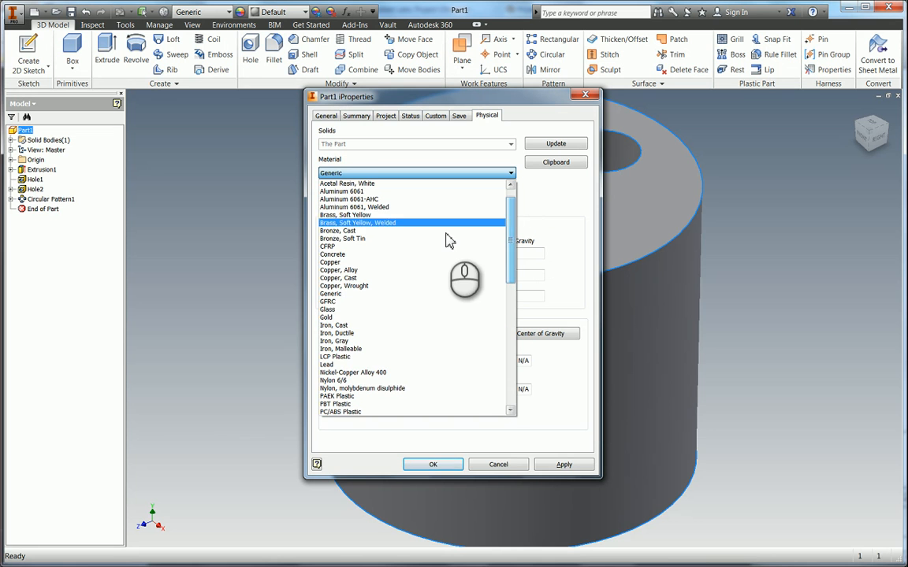
left_click(345, 215)
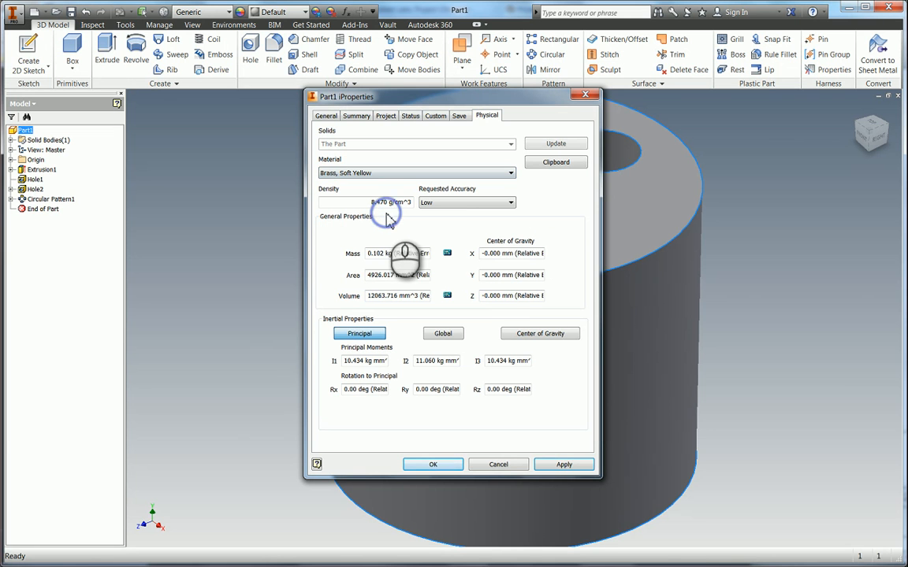
left_click(564, 463)
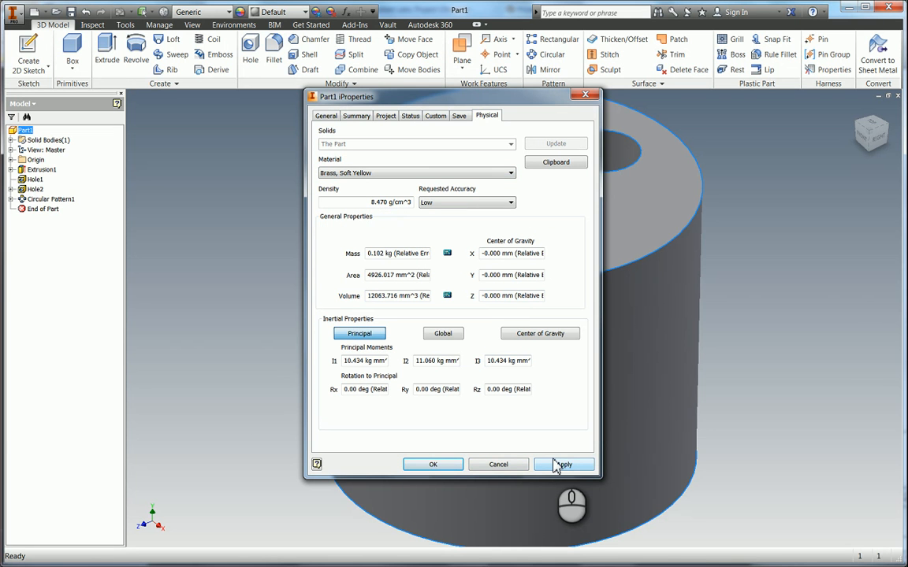
left_click(564, 463)
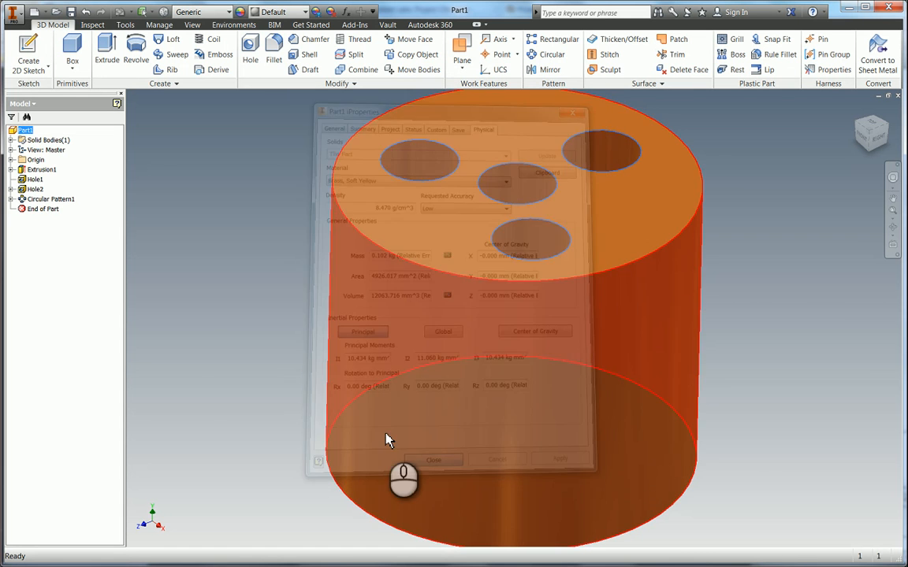
Close iProperties and start saving the part with a file name beginning 'Cy'
left_click(431, 460)
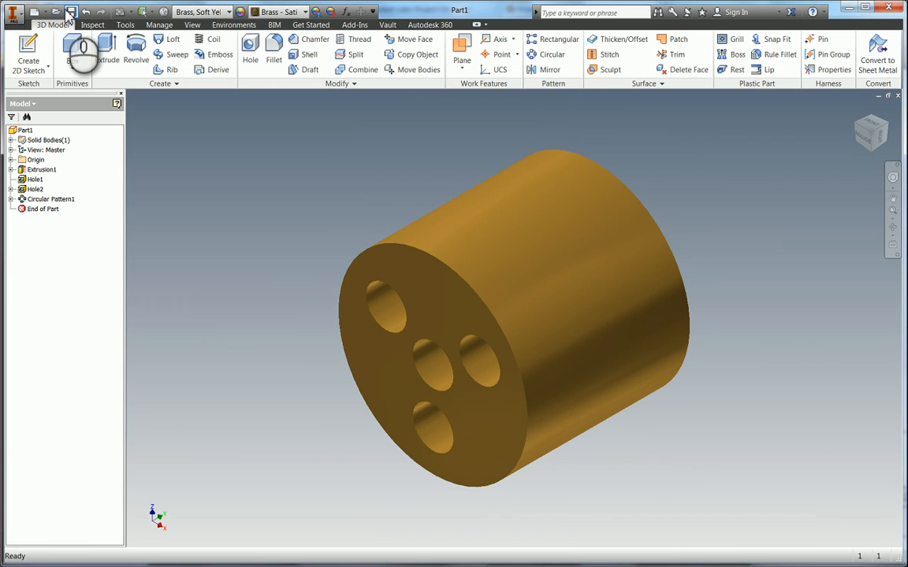
left_click(69, 11)
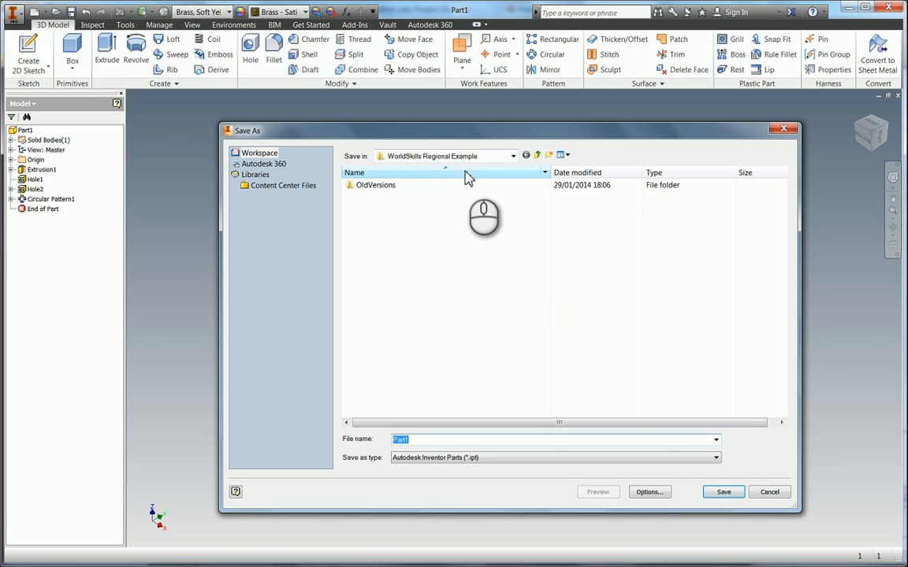
type("Cy")
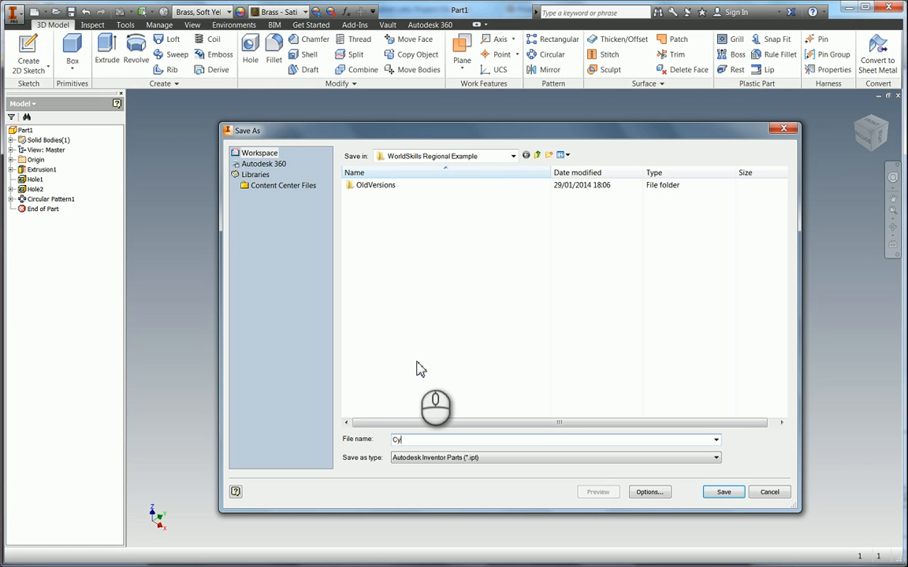